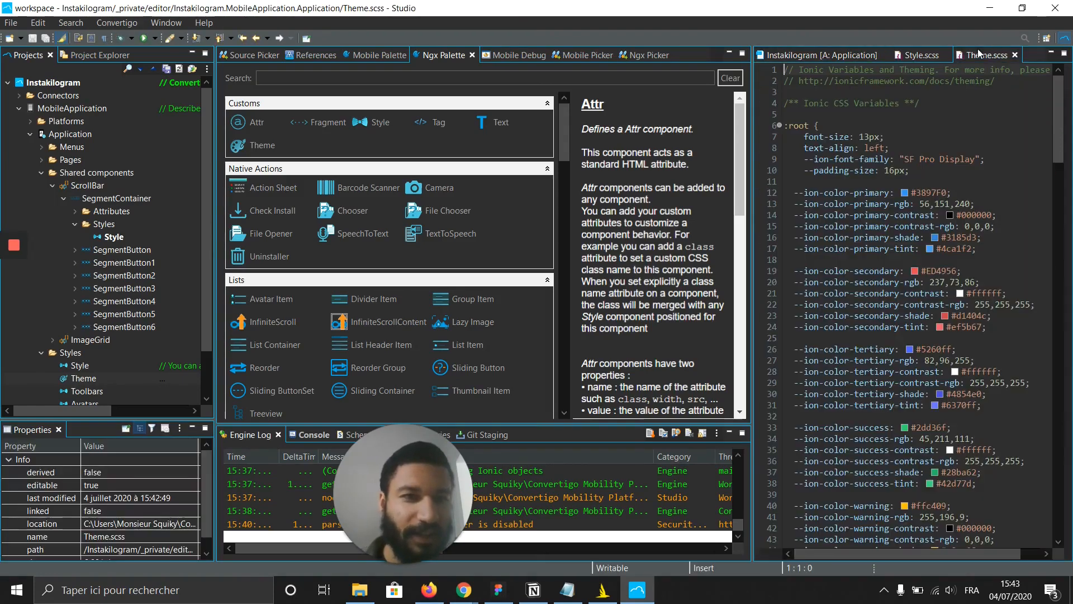
- Edit a light colour value in Theme.scss and add padding-left: 8px to the segment container style
scroll(down, 3)
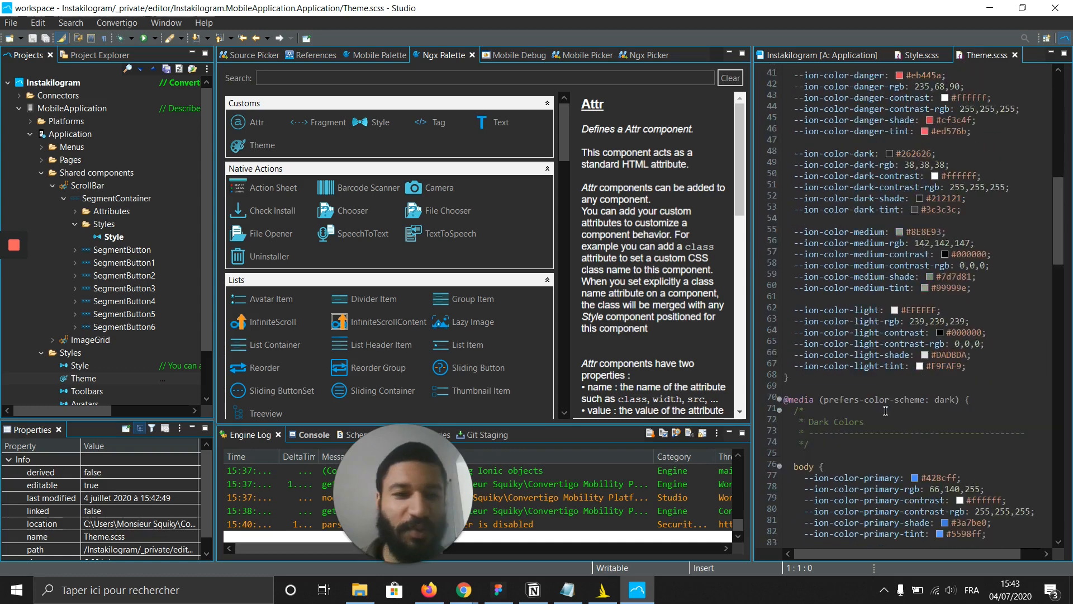
scroll(down, 3)
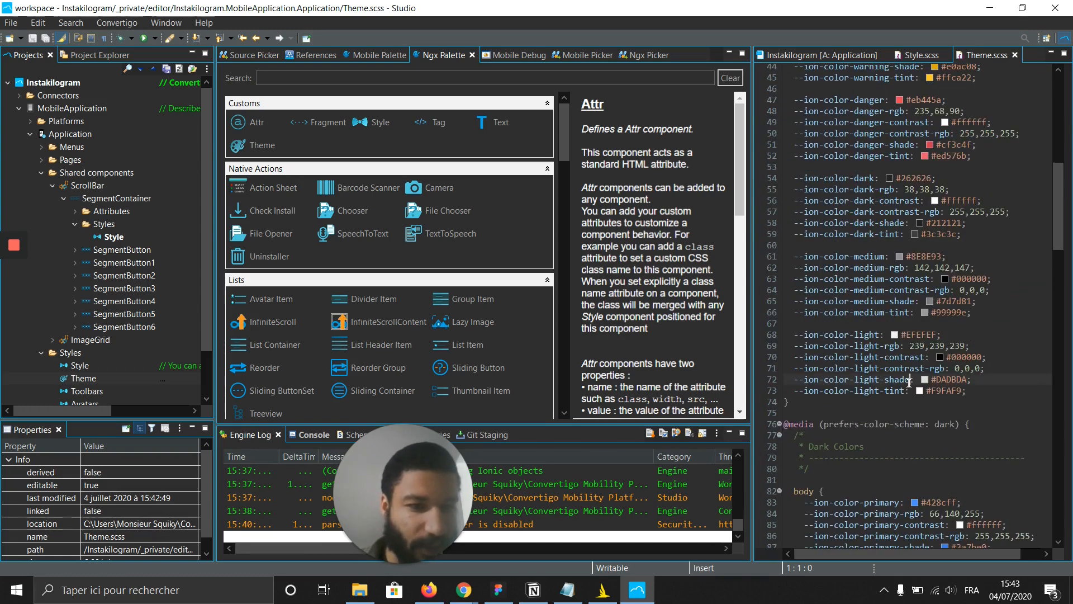
double_click(849, 380)
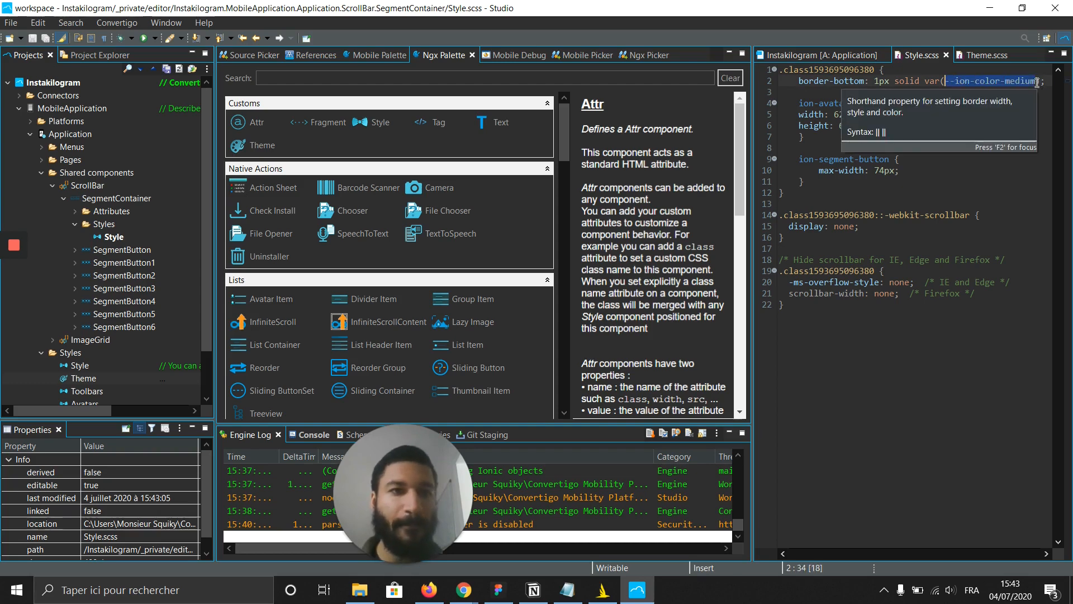
text(padding-left: 8px;)
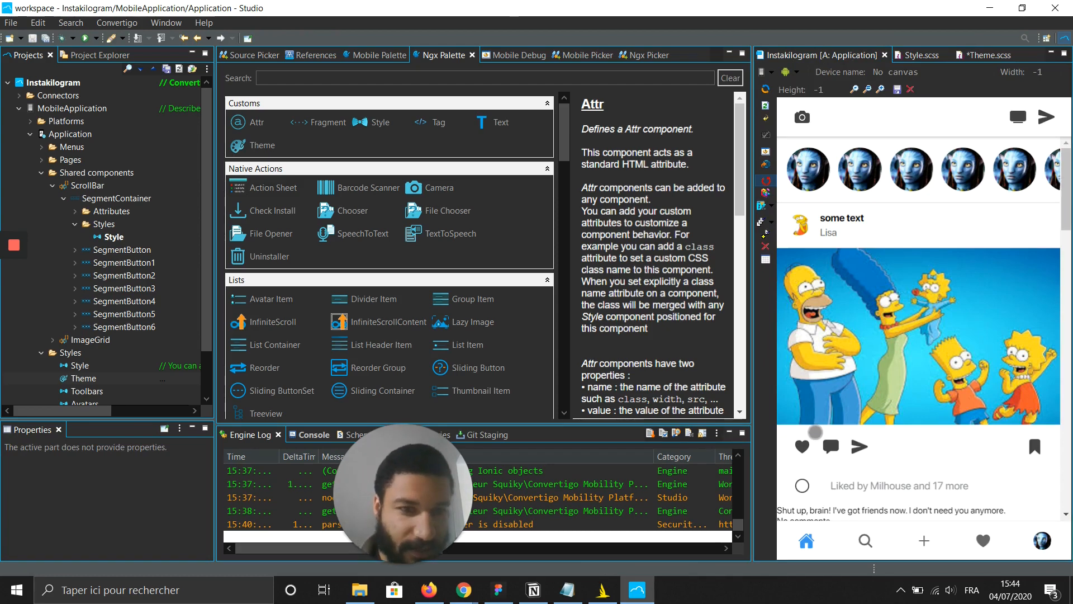
- Add a Style to the Feed > Div3 toolbar and enable its --min-height with value 40
scroll(down, 3)
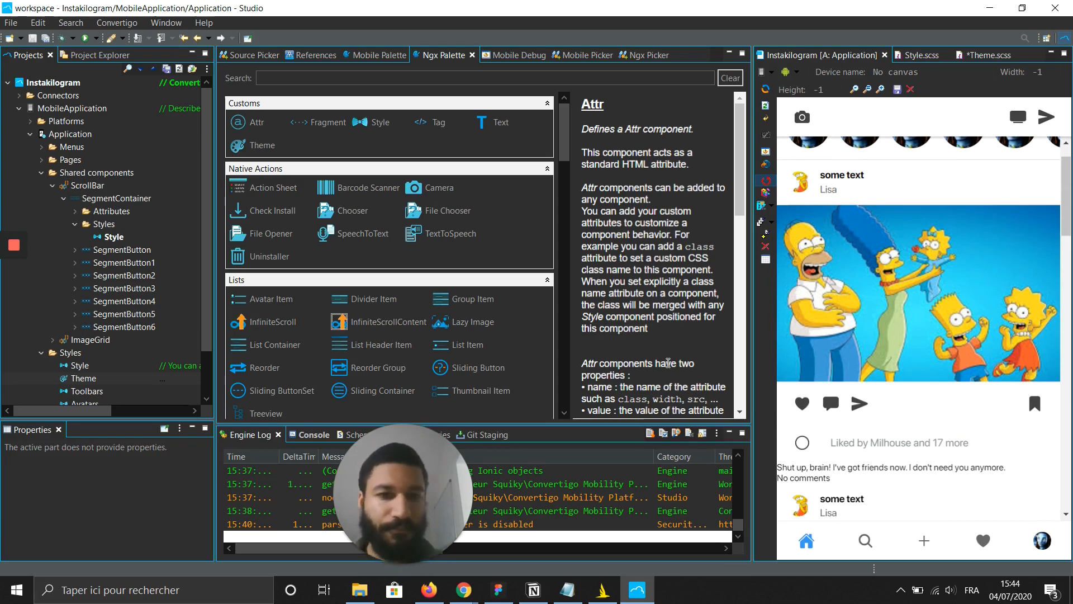
text(style)
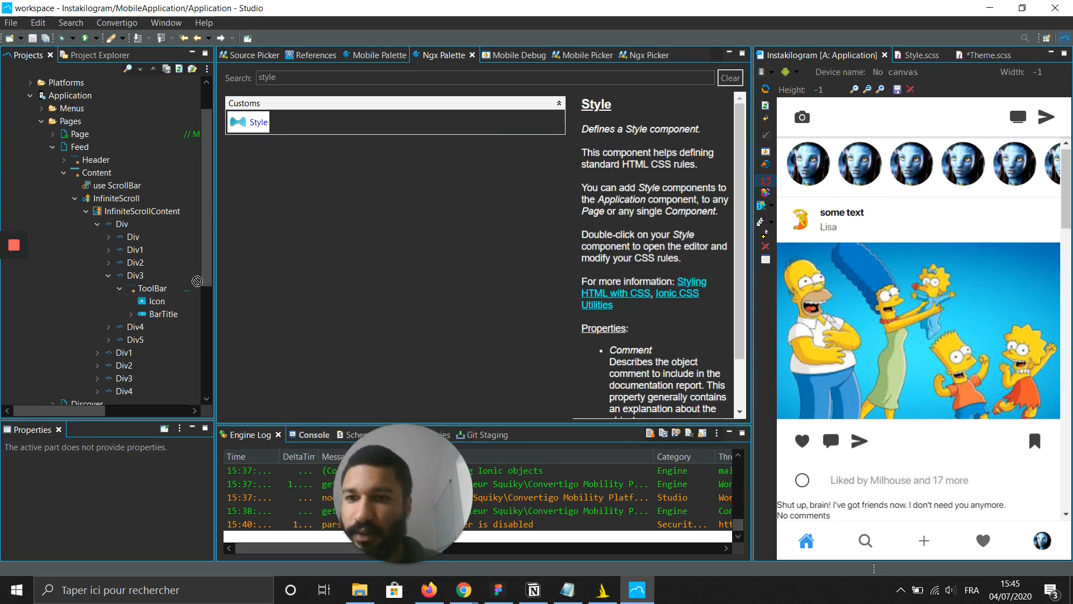
click(152, 289)
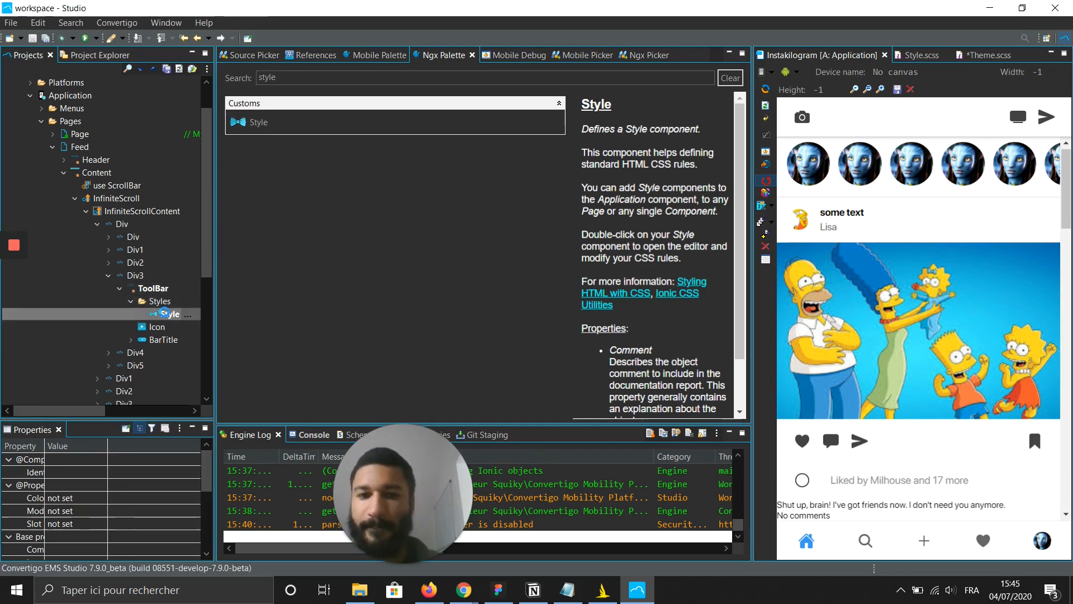
double_click(167, 314)
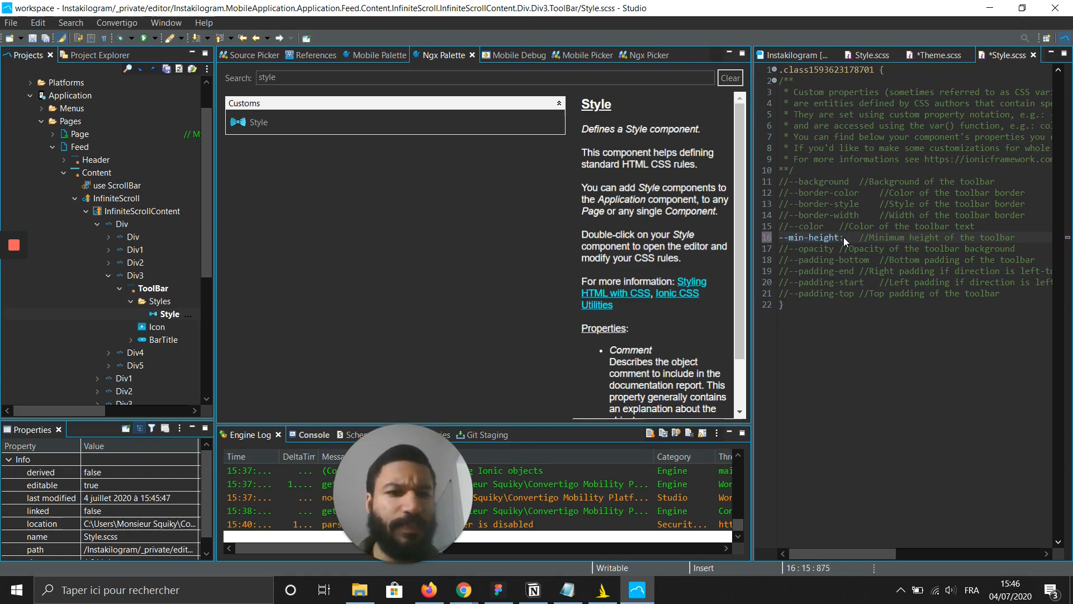
text(40)
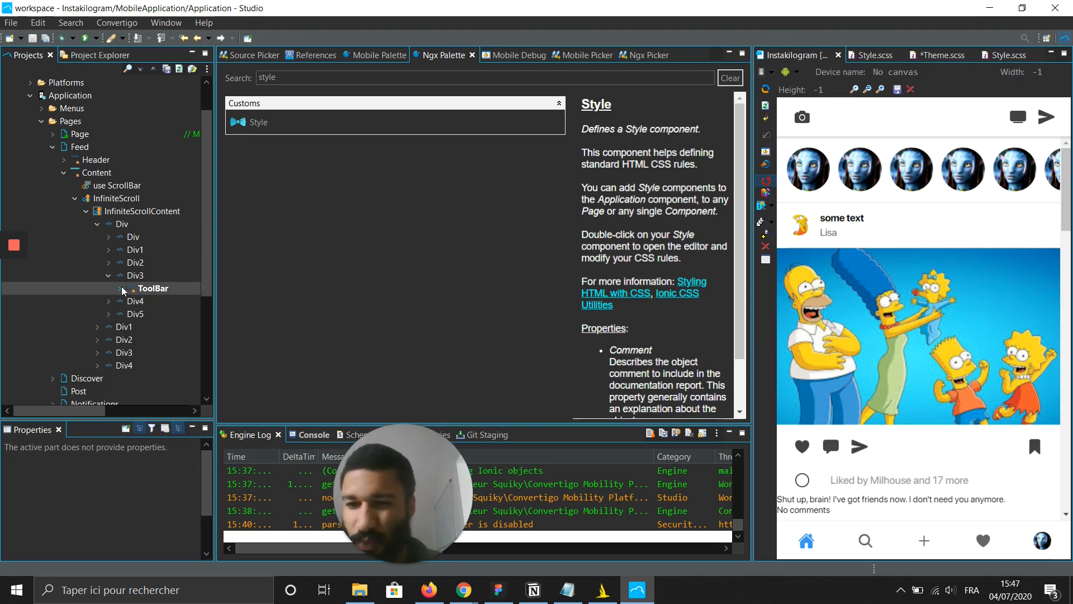
- Expand Div4 and Div2 in the Feed page content to reach the Div2 toolbar
click(108, 302)
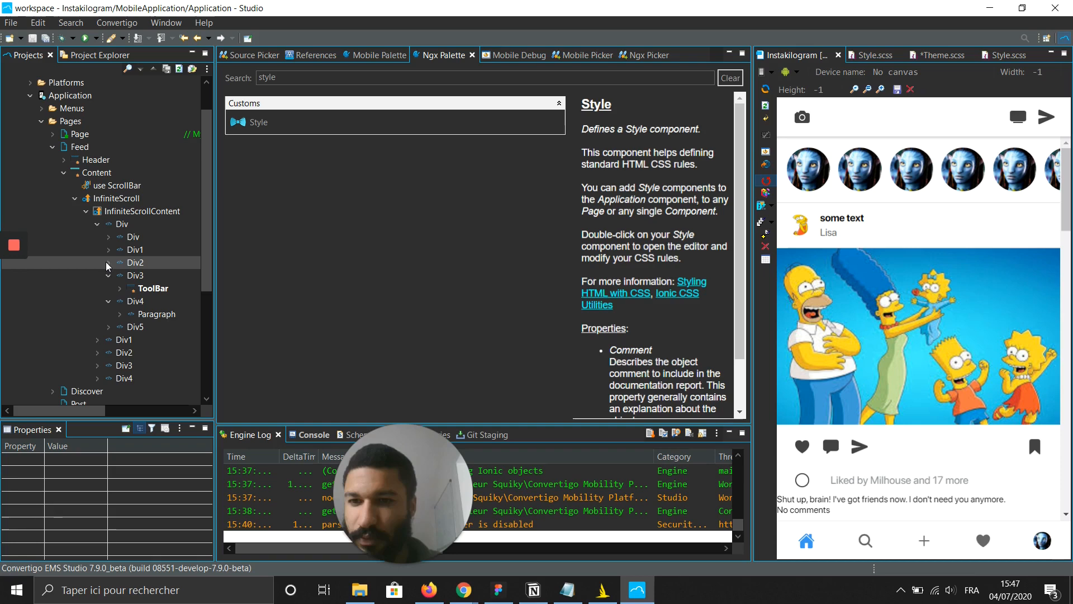
click(108, 262)
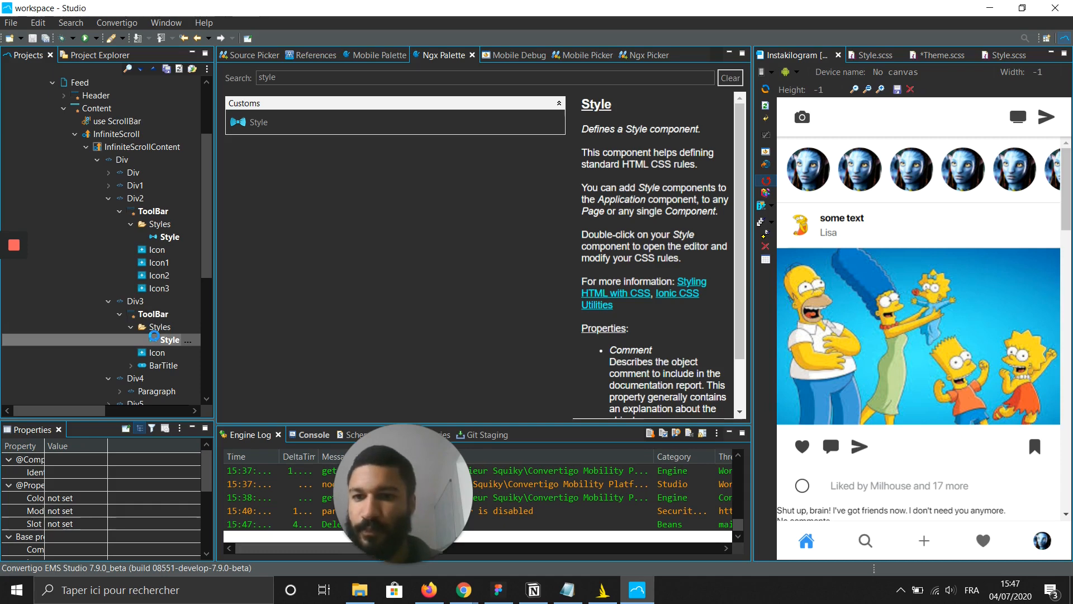
- Set the Div3 toolbar style's min-height to 20px and begin an ion-icon font-size rule
double_click(168, 341)
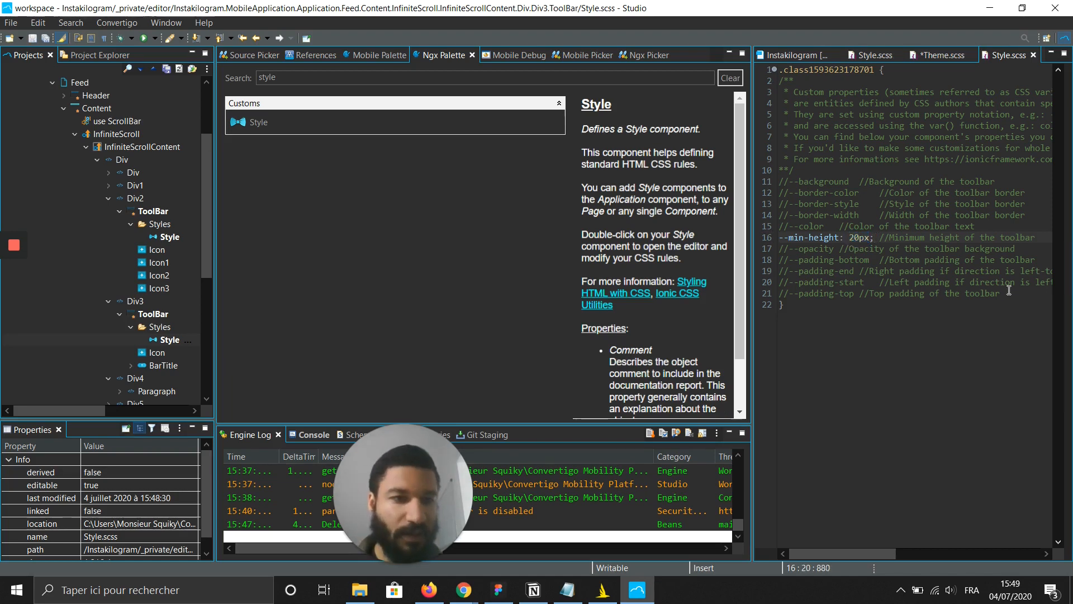
key(Enter)
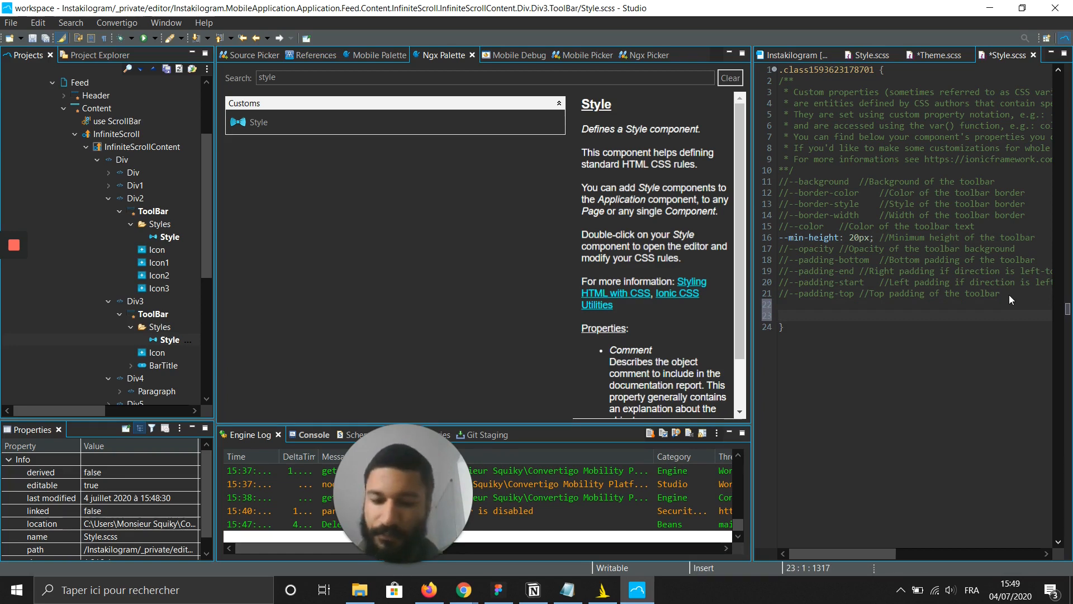
text(ion-icon {)
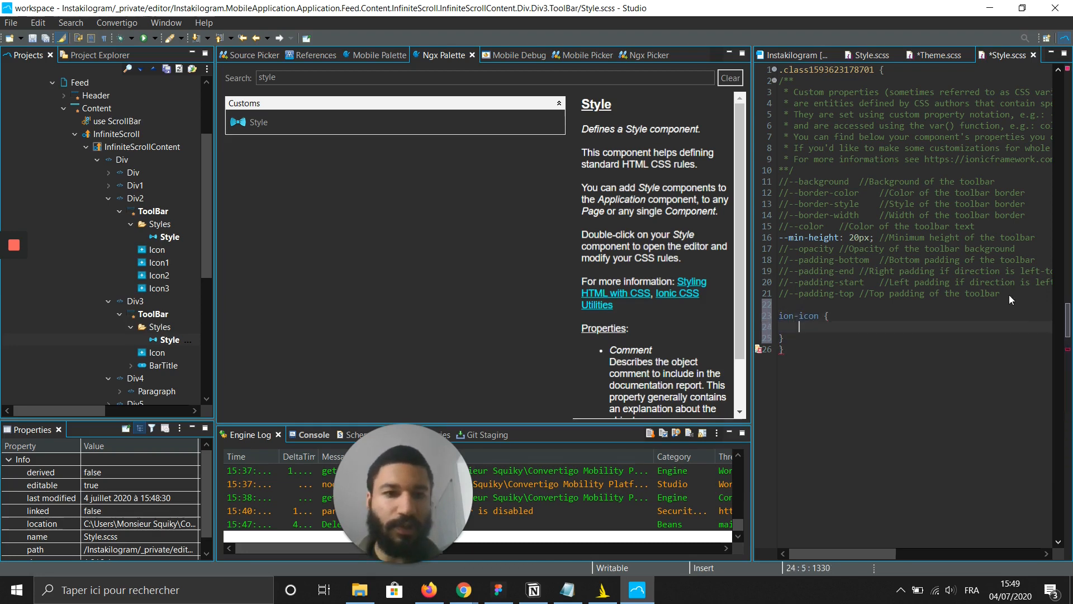
text(font)
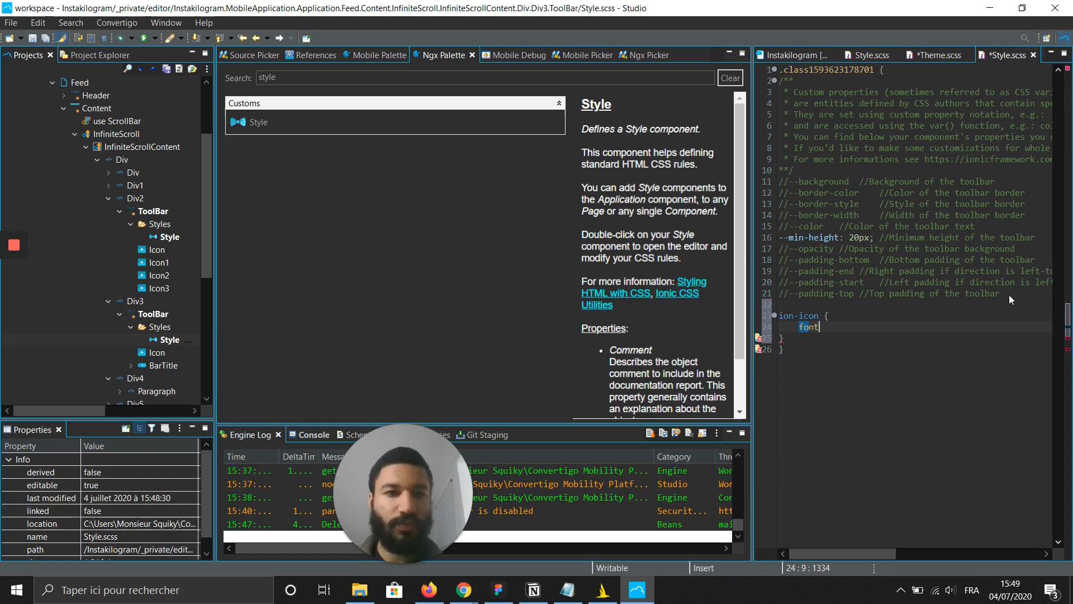
text(-su)
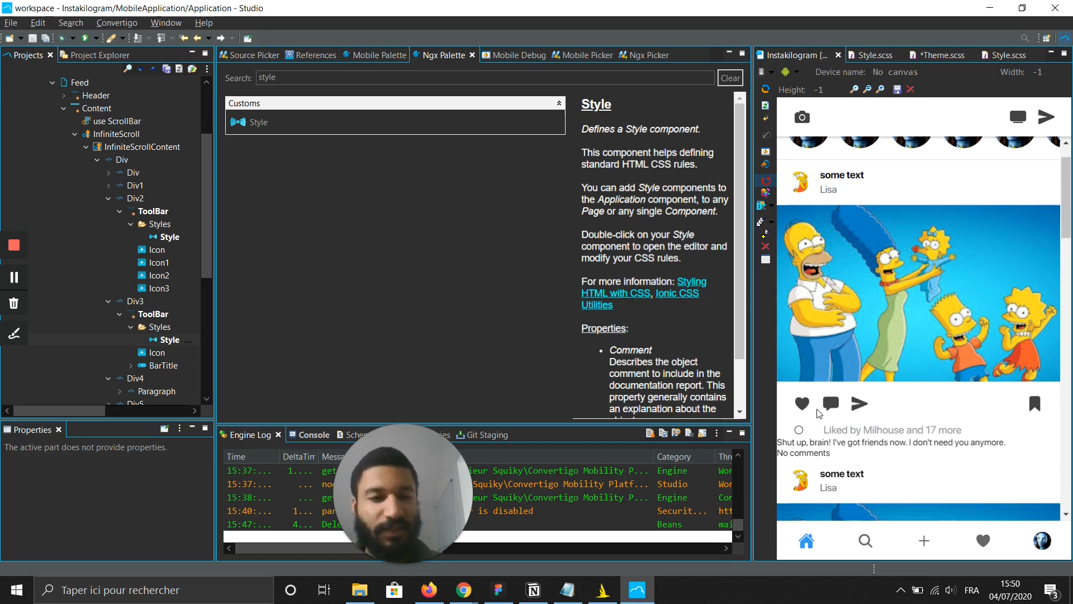
click(170, 236)
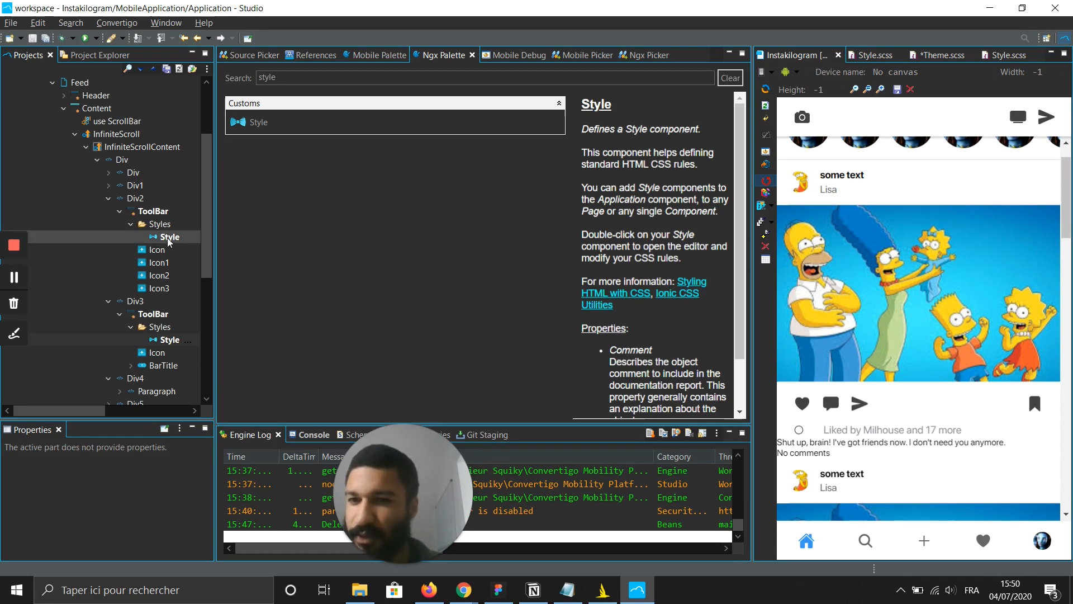
mouse_move(166, 241)
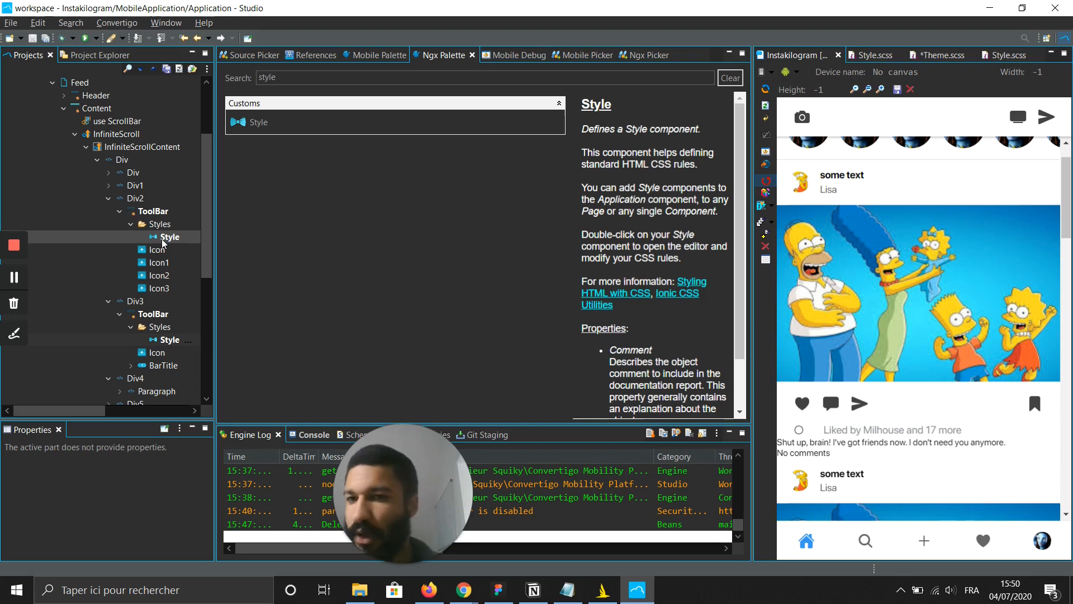
click(169, 237)
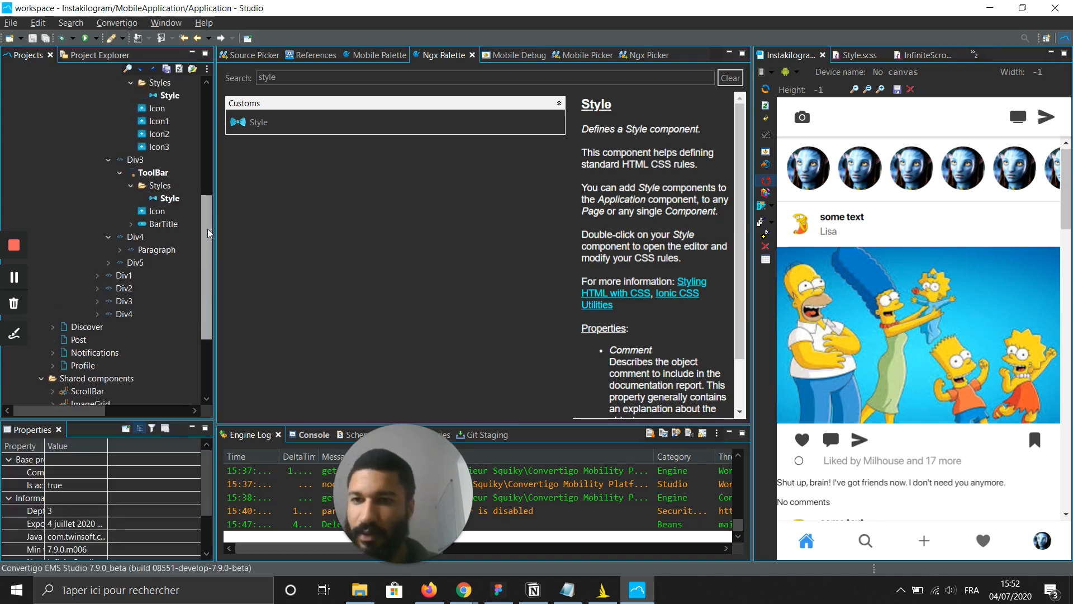
click(134, 263)
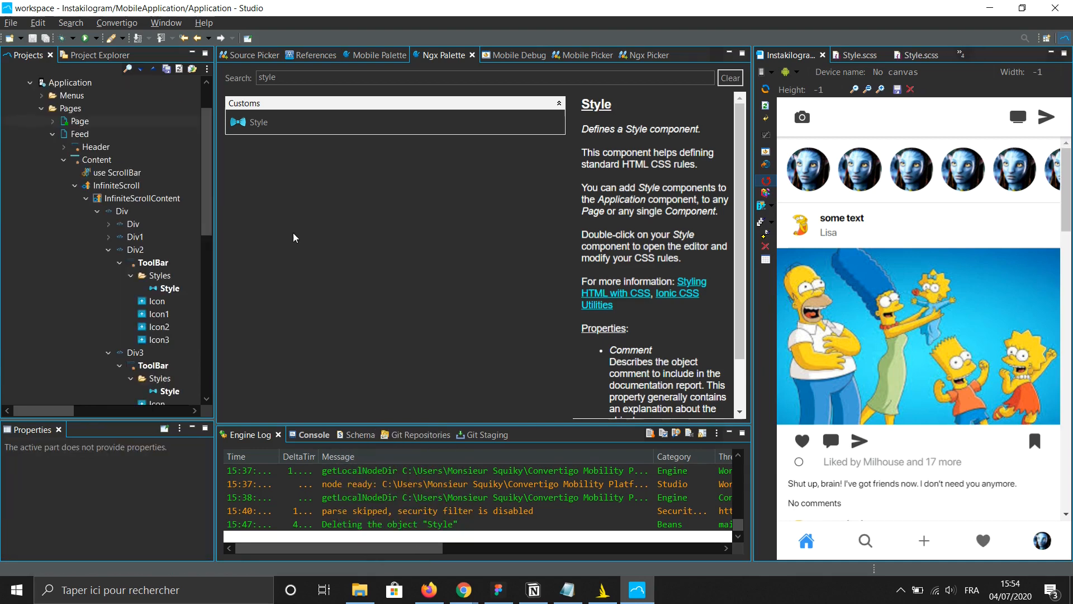
mouse_move(400, 306)
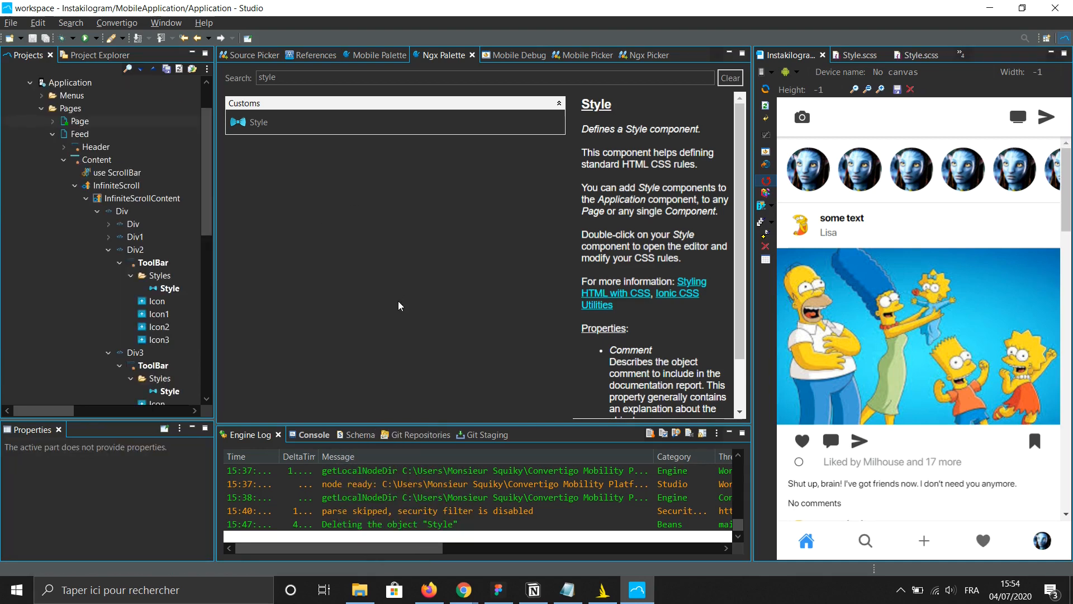
mouse_move(500, 279)
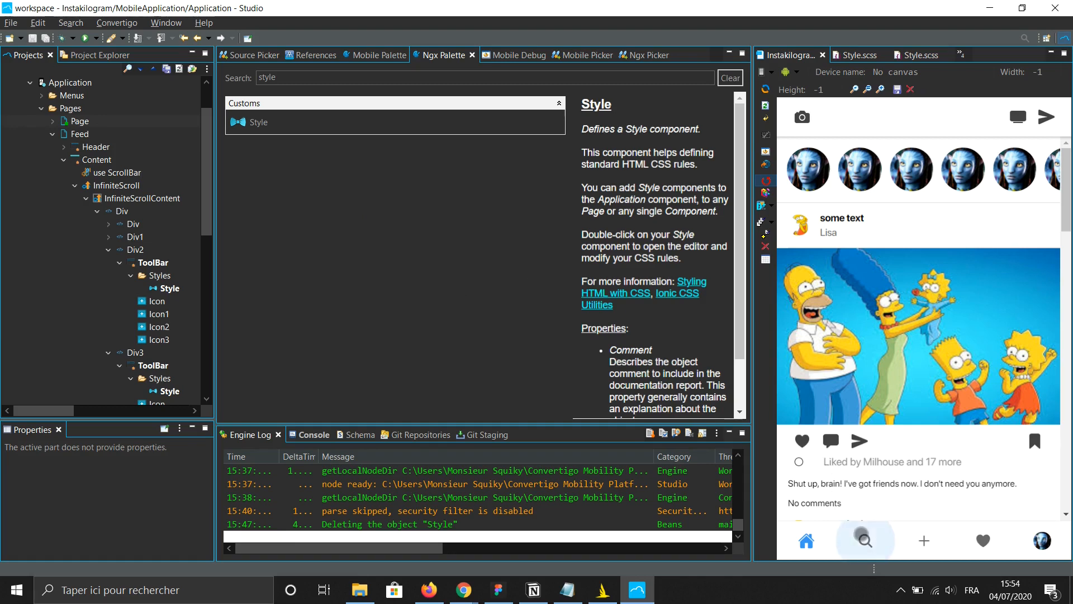
- Show the Discover page in the preview and select its Content grid in the Projects tree
click(863, 540)
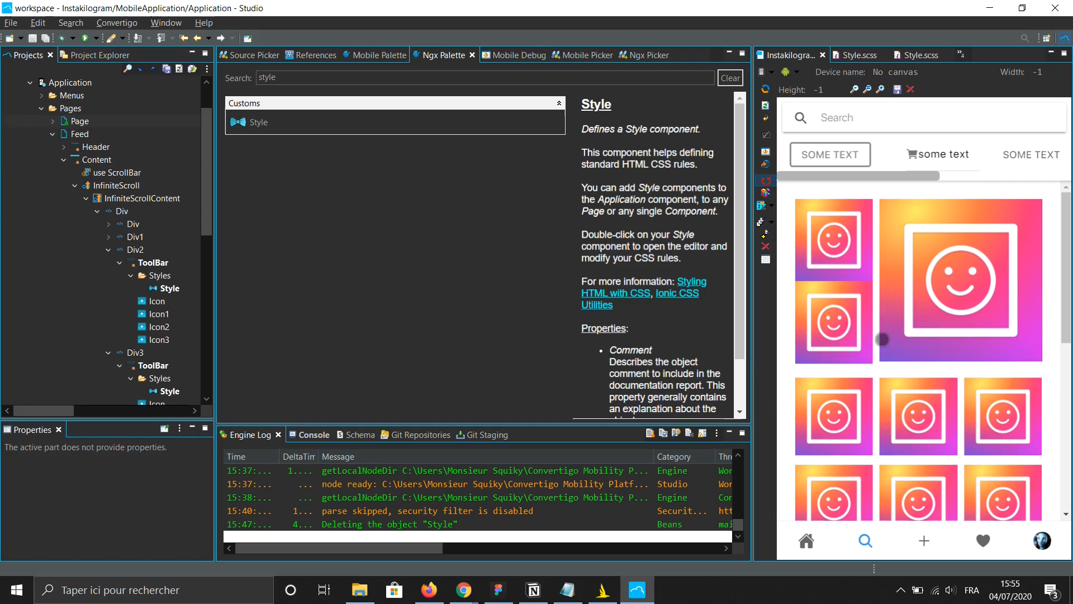
mouse_move(819, 251)
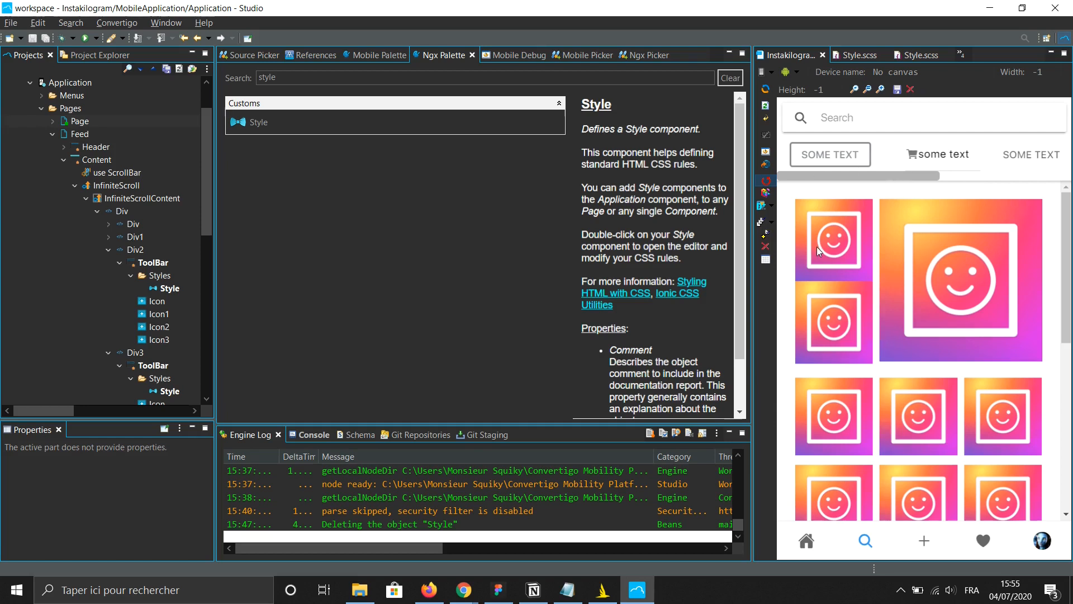
mouse_move(805, 207)
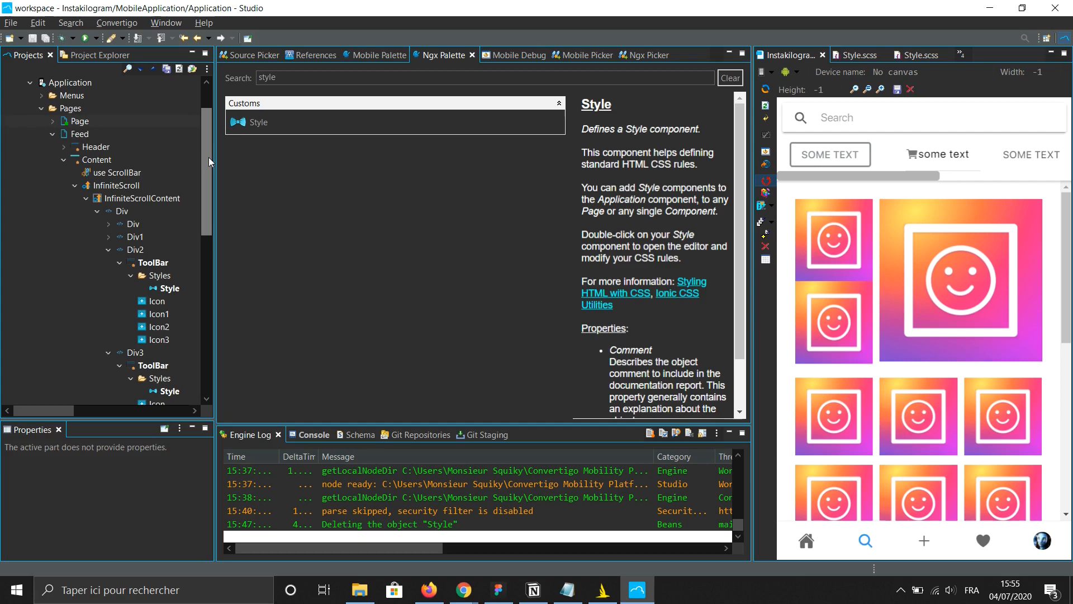
click(80, 159)
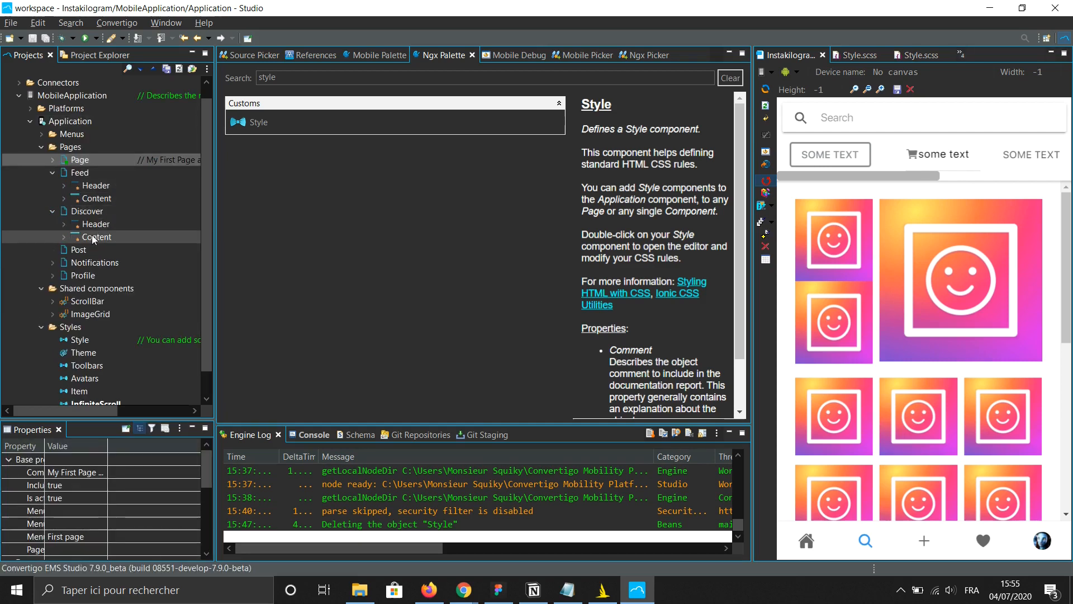
click(64, 237)
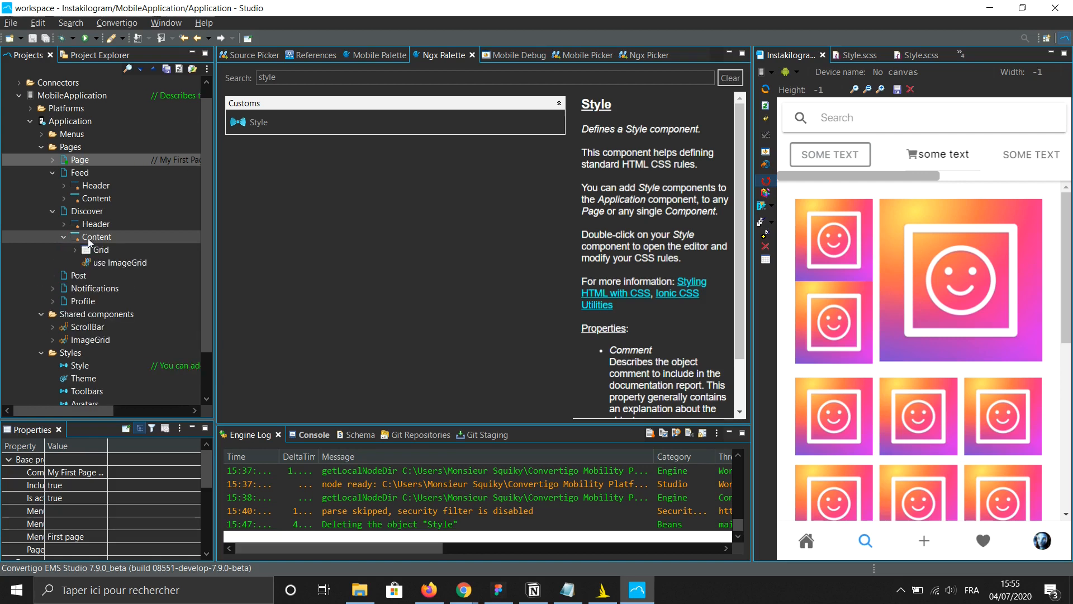
click(97, 237)
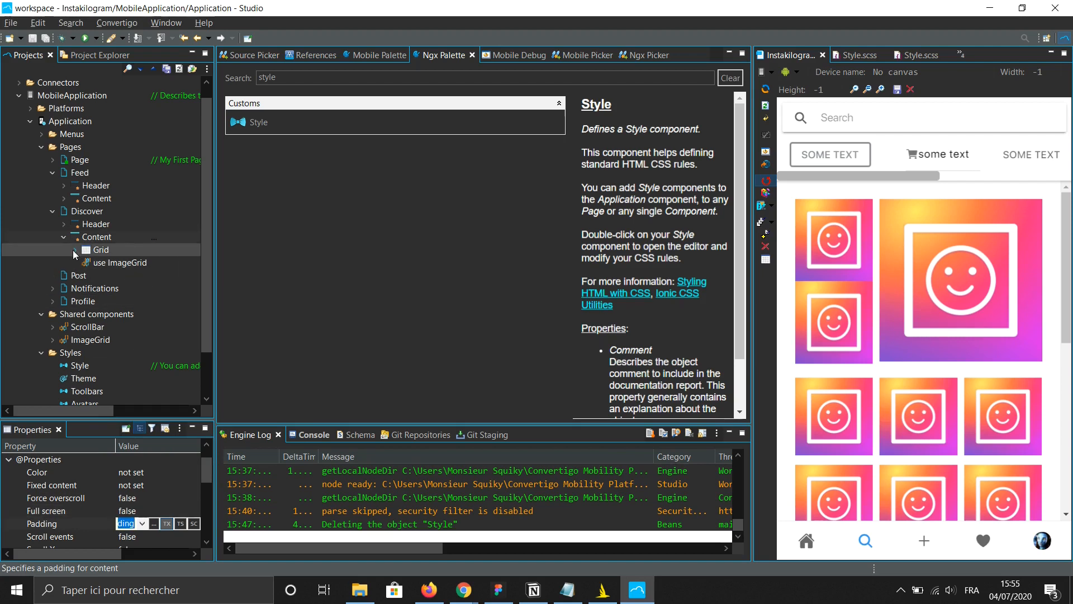
click(76, 249)
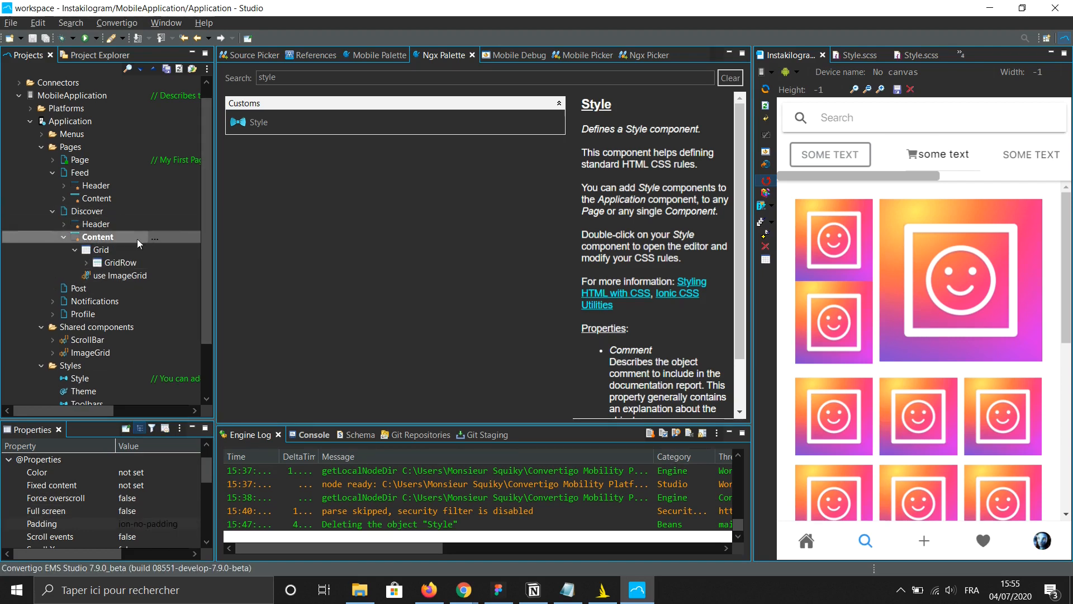
- Add an Attr component to the Discover grid with value ion-no-padding
click(100, 250)
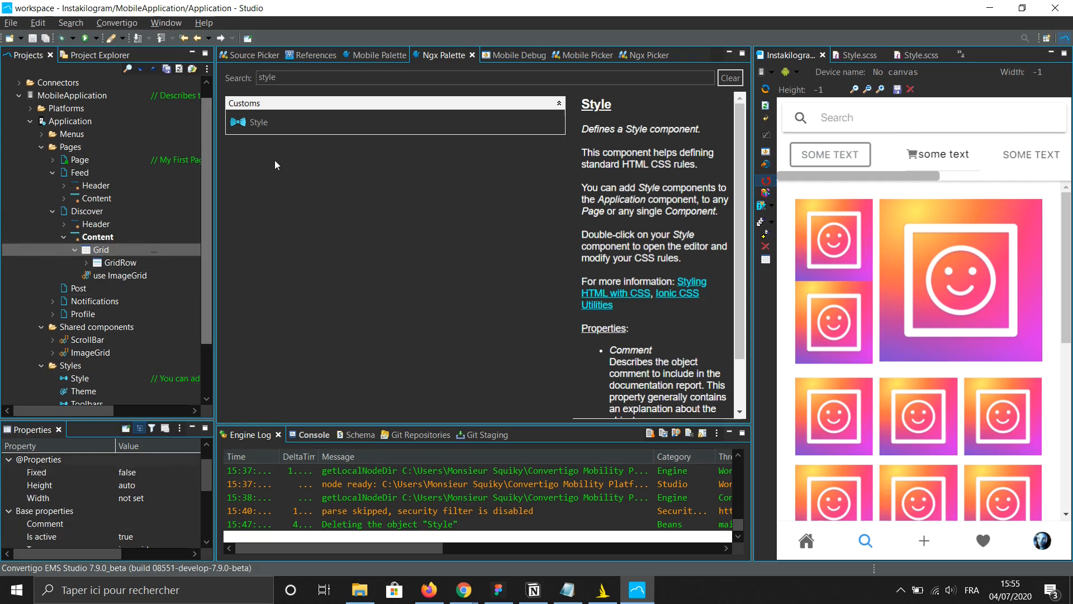
text(a)
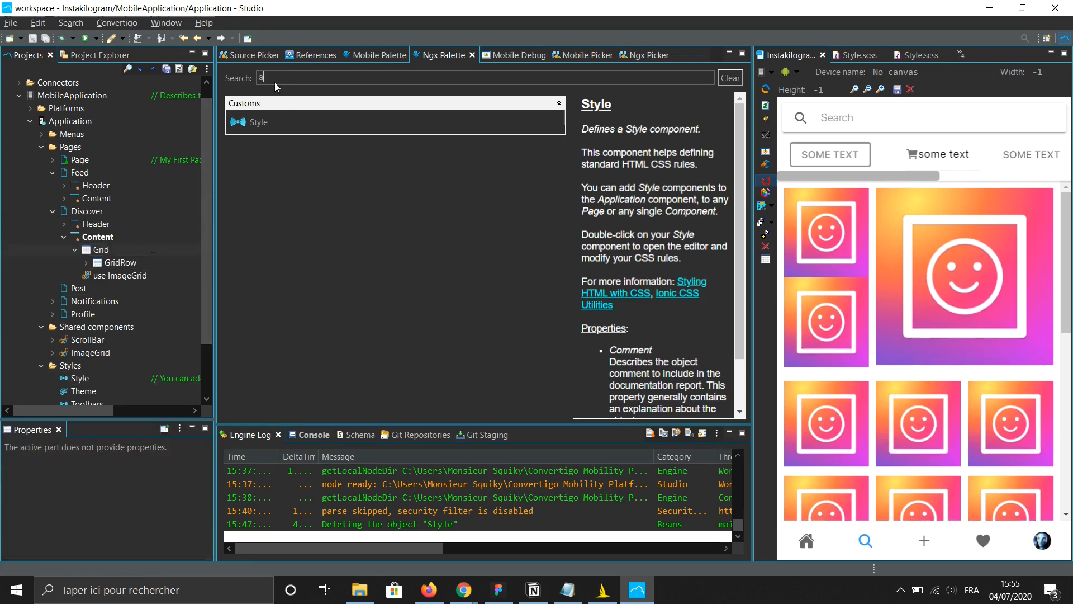
text(tt)
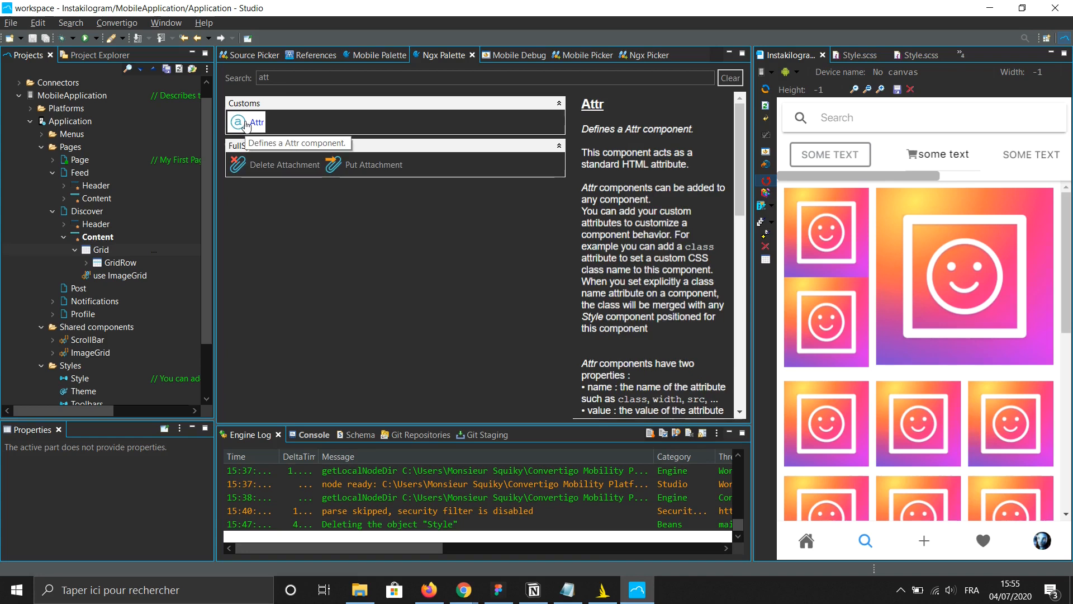
click(92, 249)
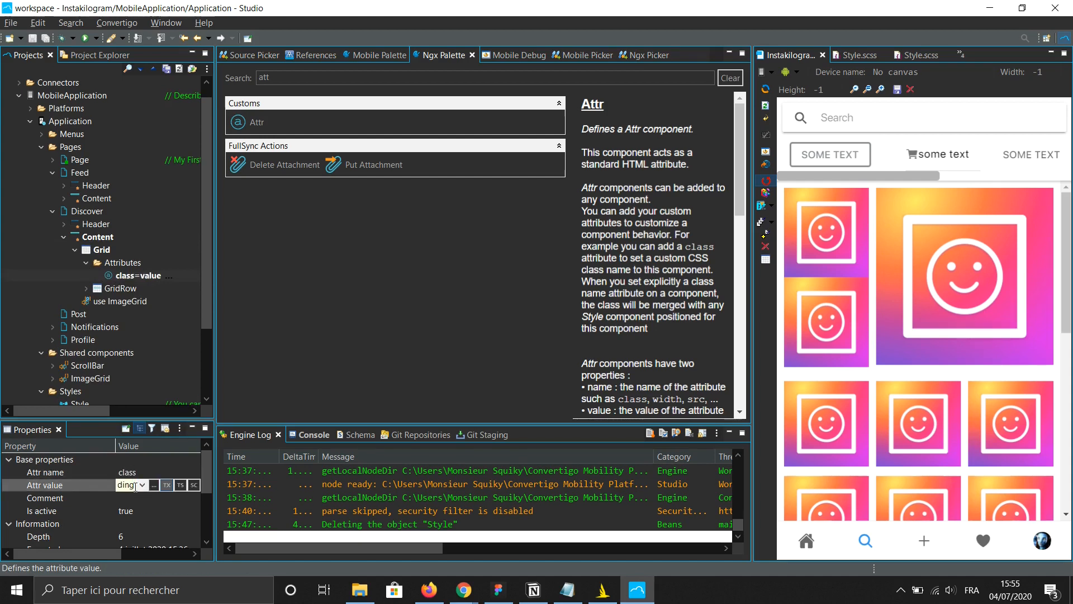
text(ion-no-padding)
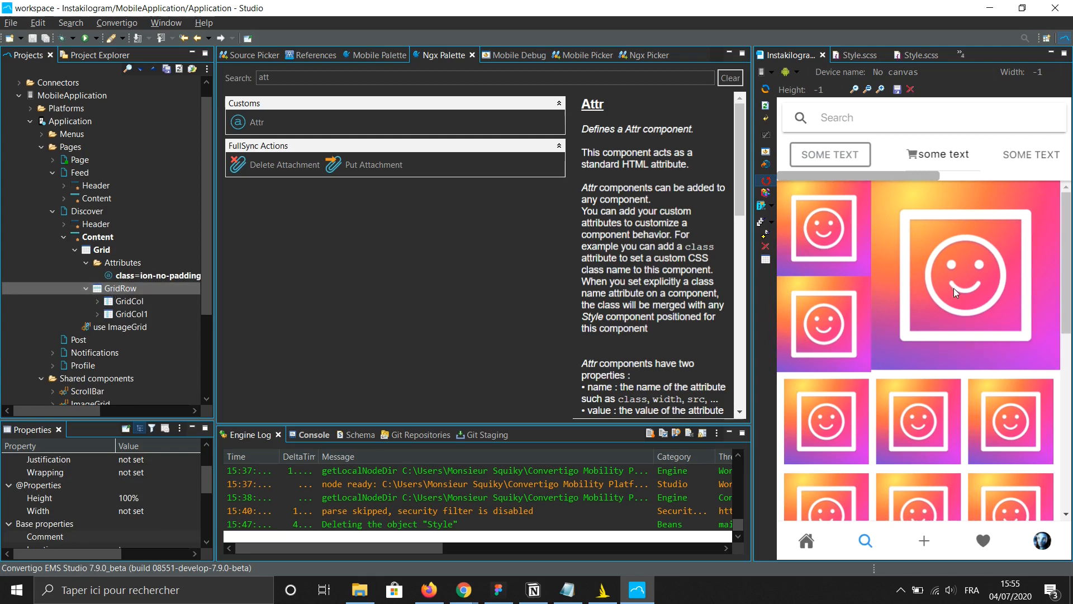
mouse_move(901, 354)
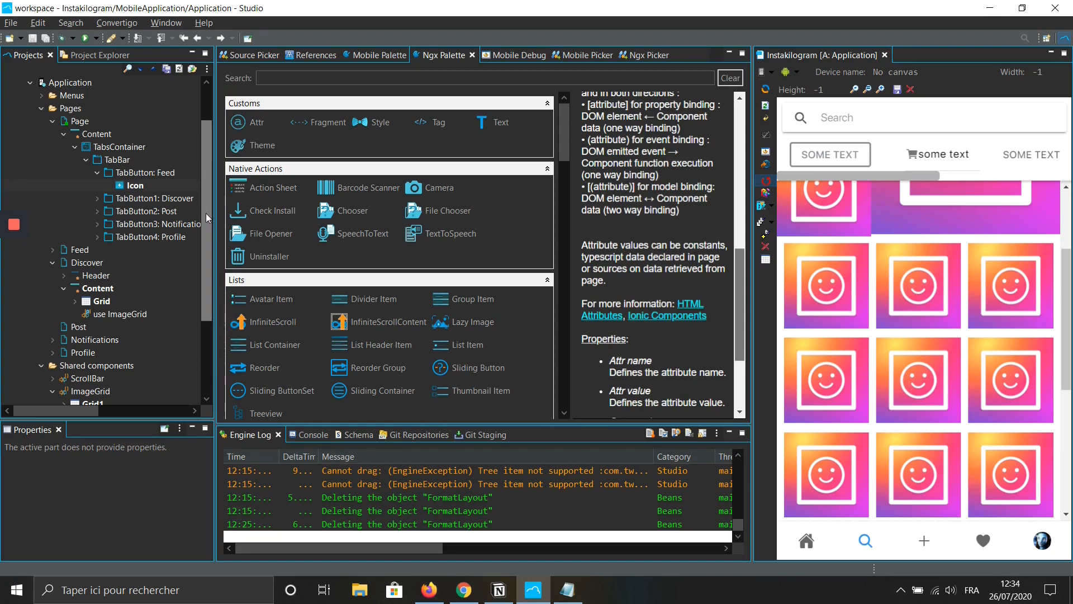
mouse_move(293, 139)
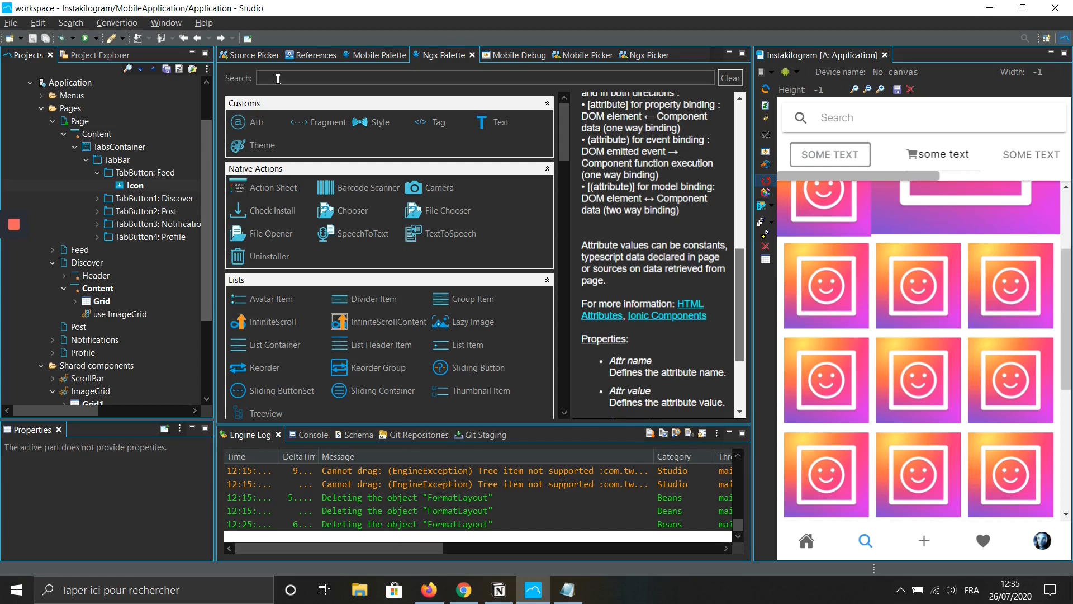
- Search the Ngx Palette for 'form' to list the Format_Layout component
text(forma)
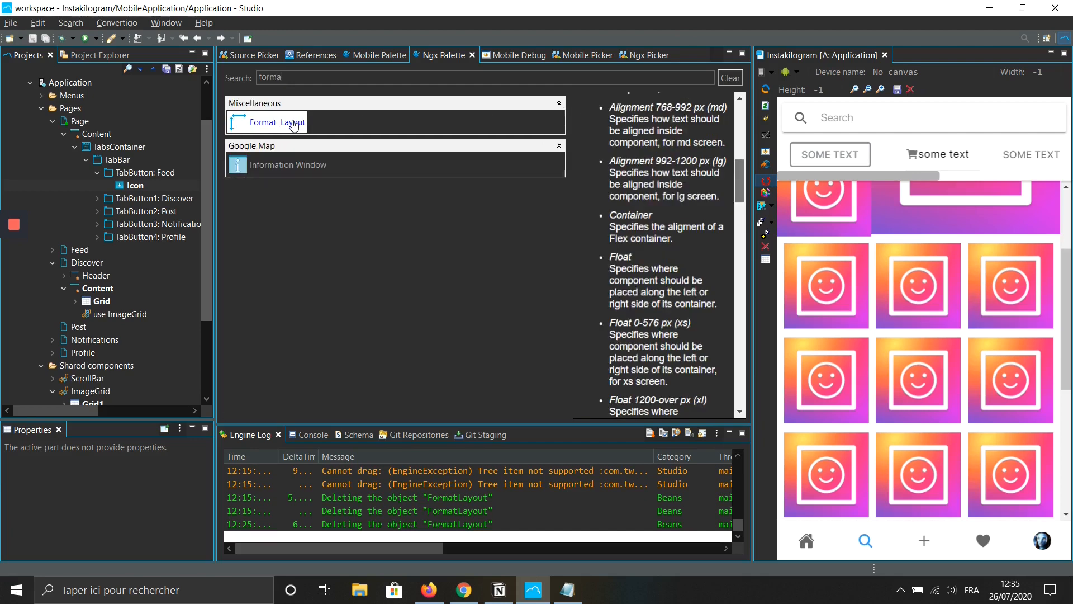
- Drop Format_Layout onto Grid1 of the shared ImageGrid and select the new FormatLayout
click(134, 185)
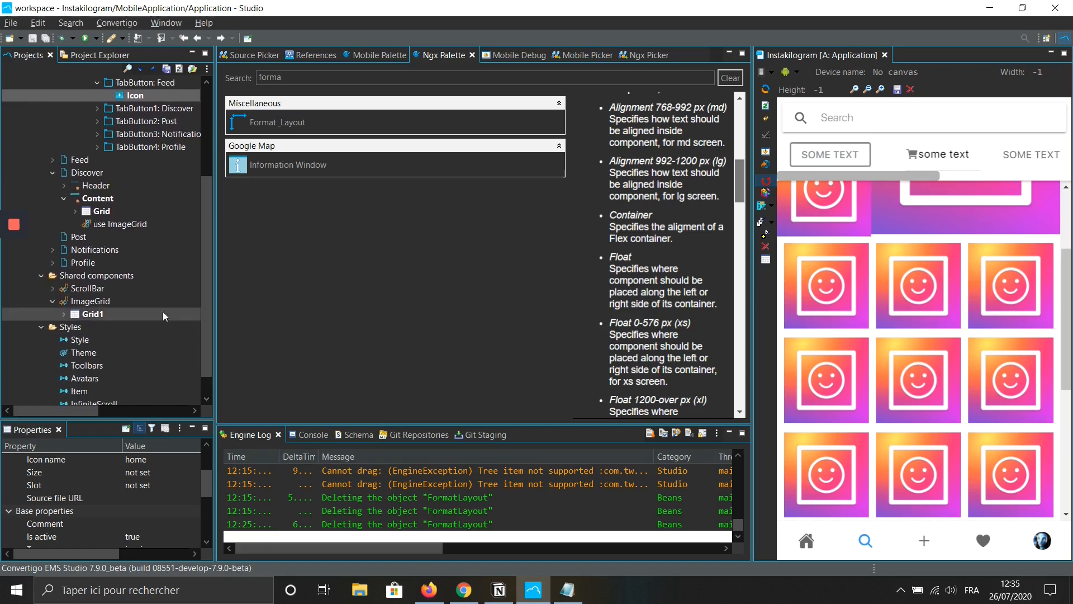
click(63, 313)
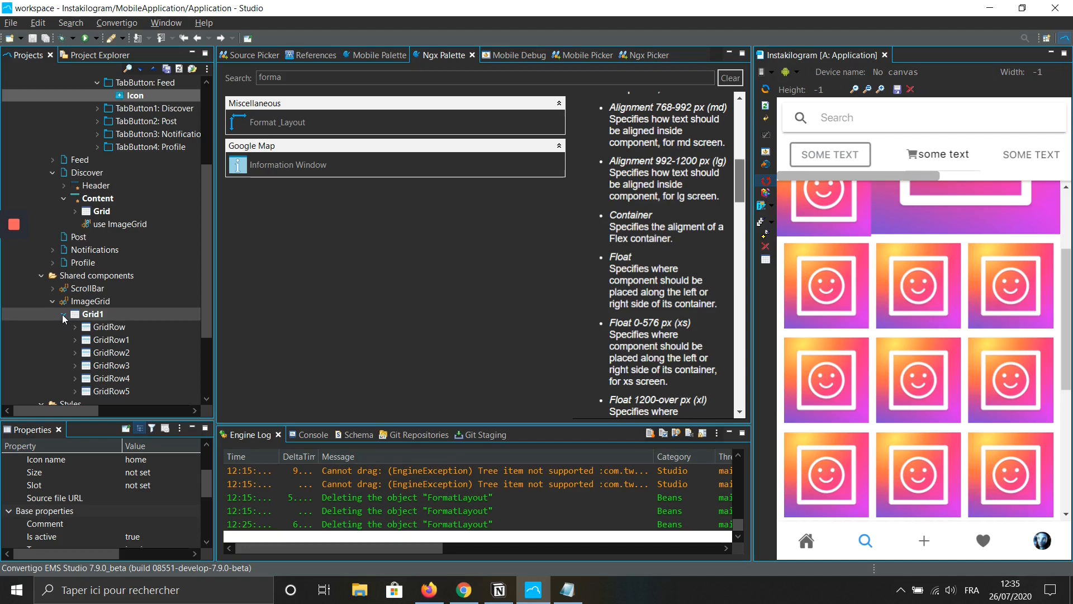
click(63, 313)
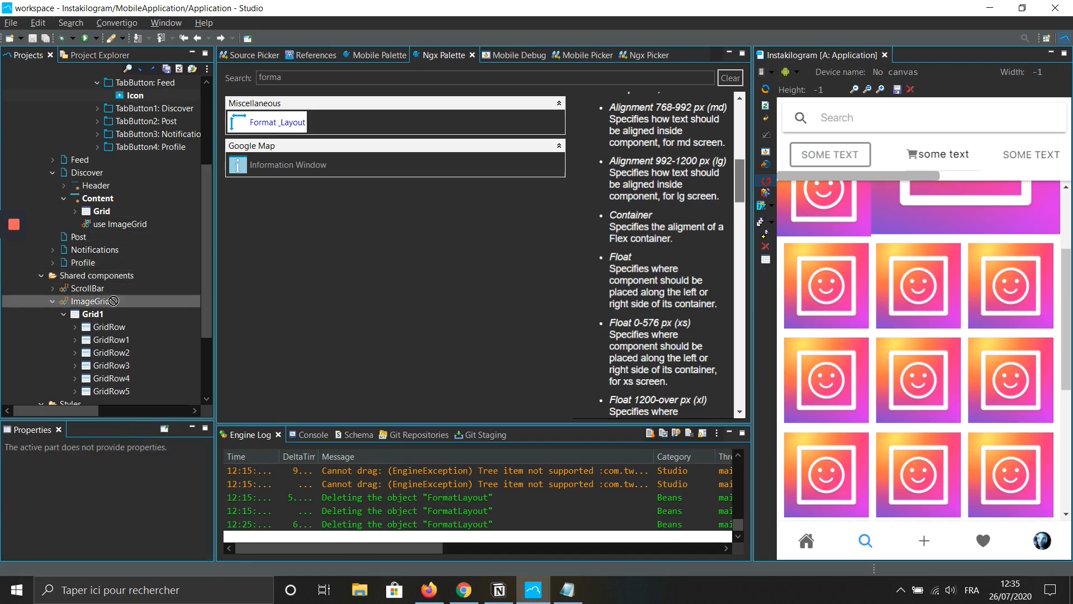
click(91, 314)
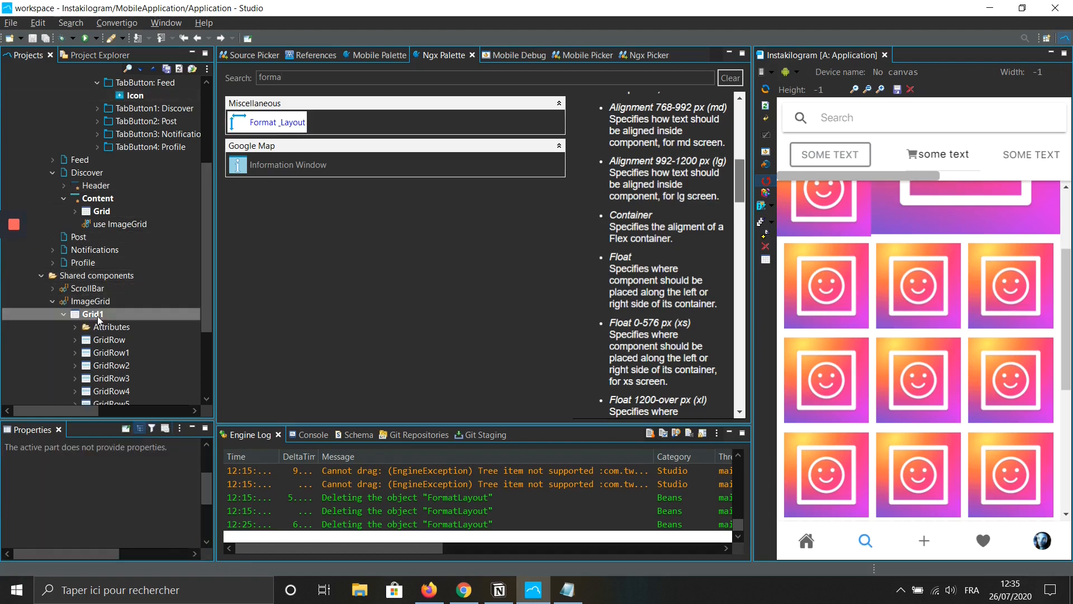
click(111, 327)
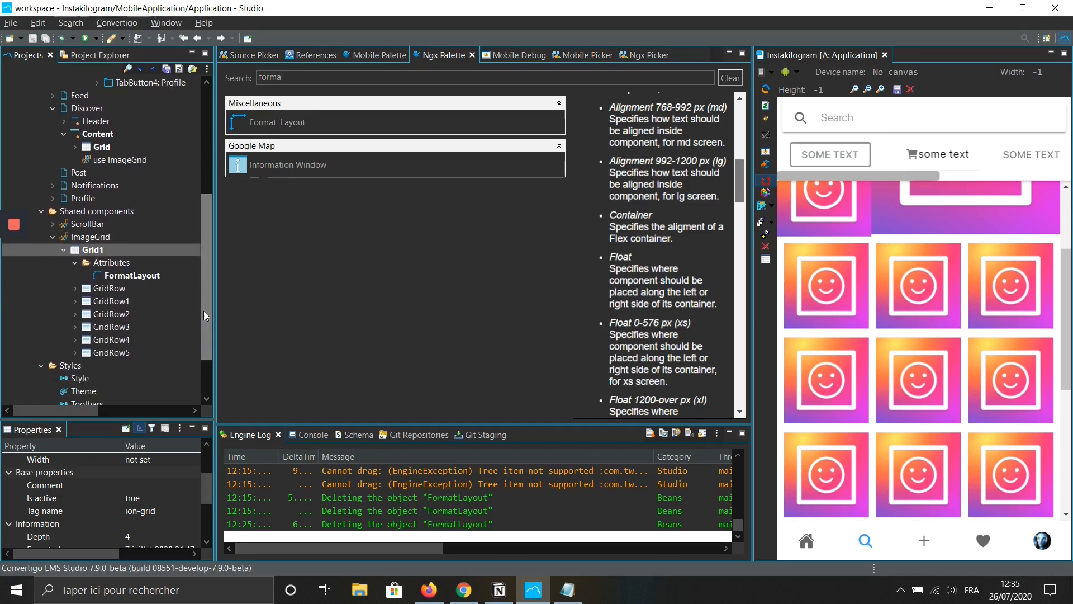
click(92, 237)
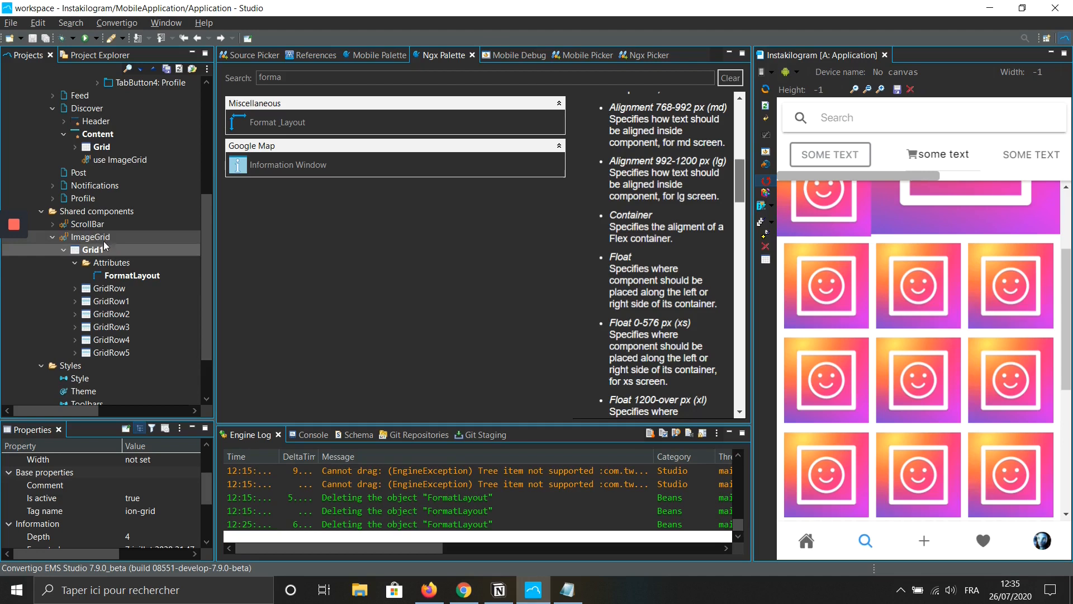
click(132, 275)
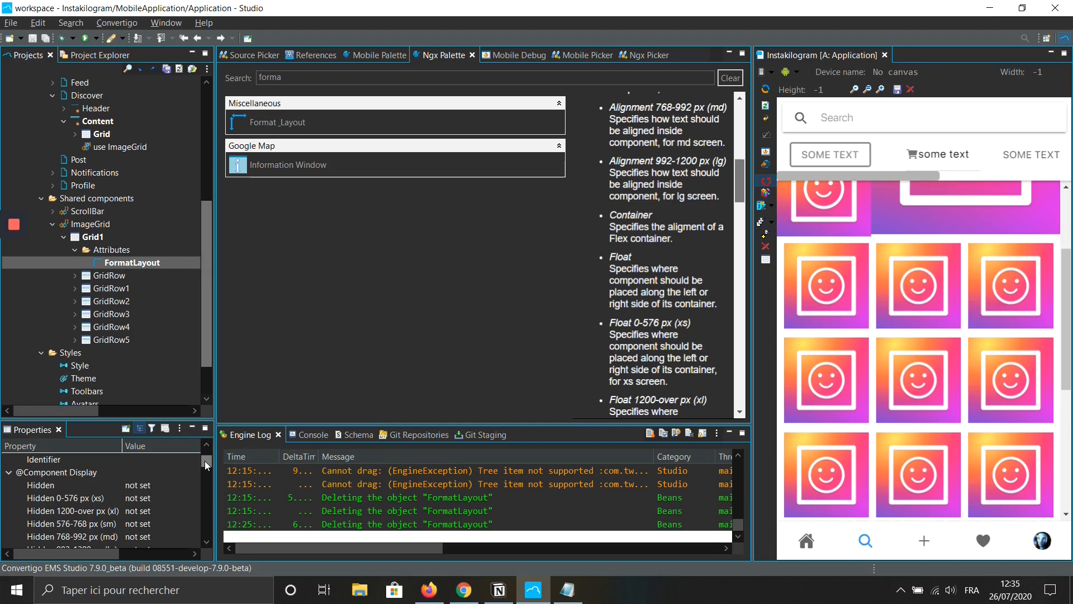
- Set the FormatLayout's Component Padding on Grid1 to ion-no-padding
scroll(down, 3)
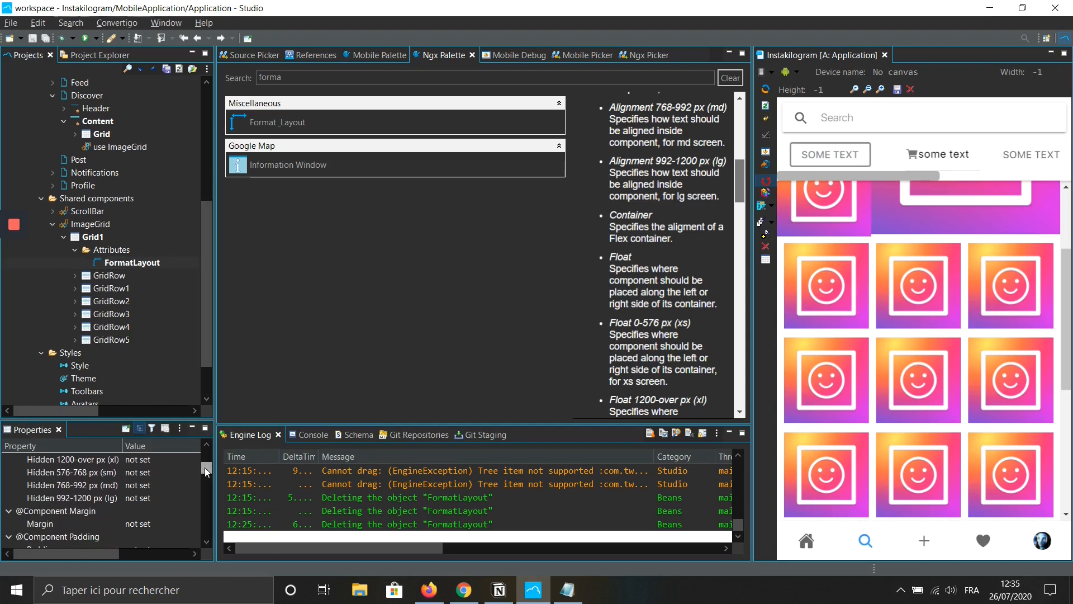
scroll(down, 3)
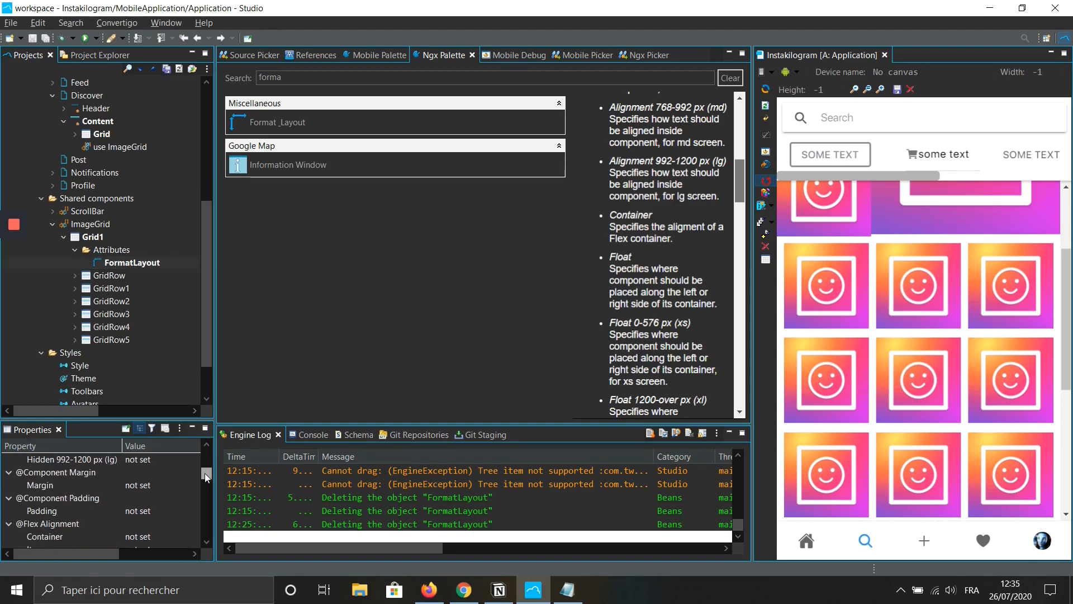
click(42, 510)
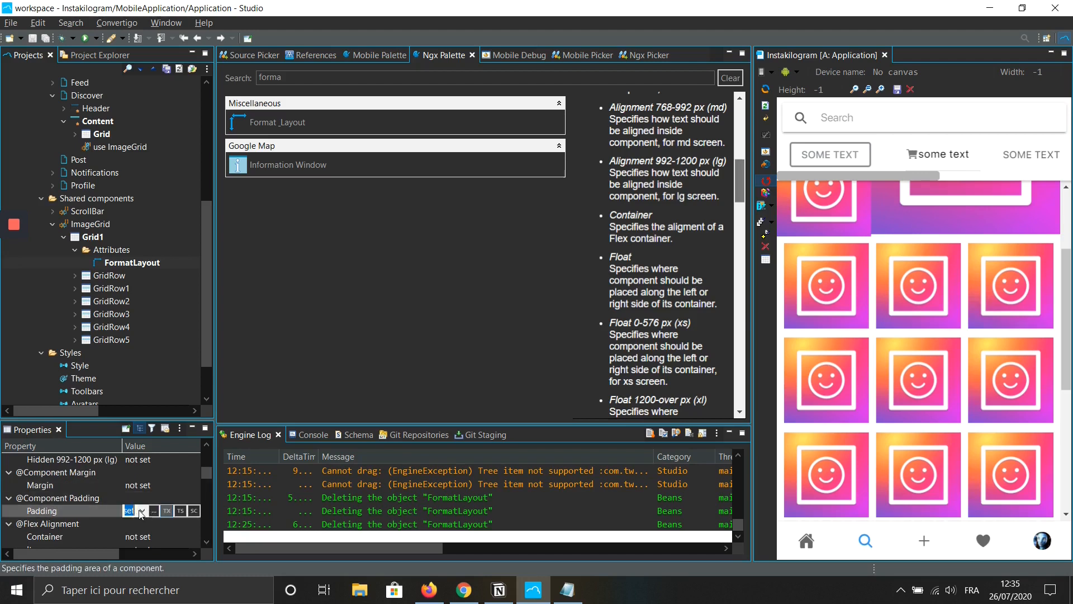
click(143, 511)
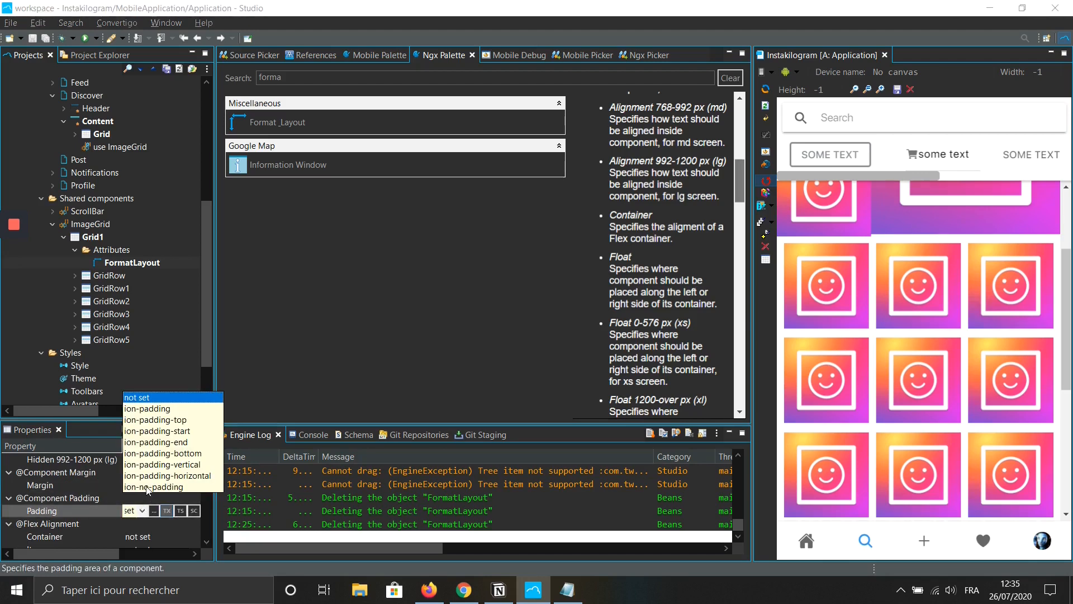
click(154, 487)
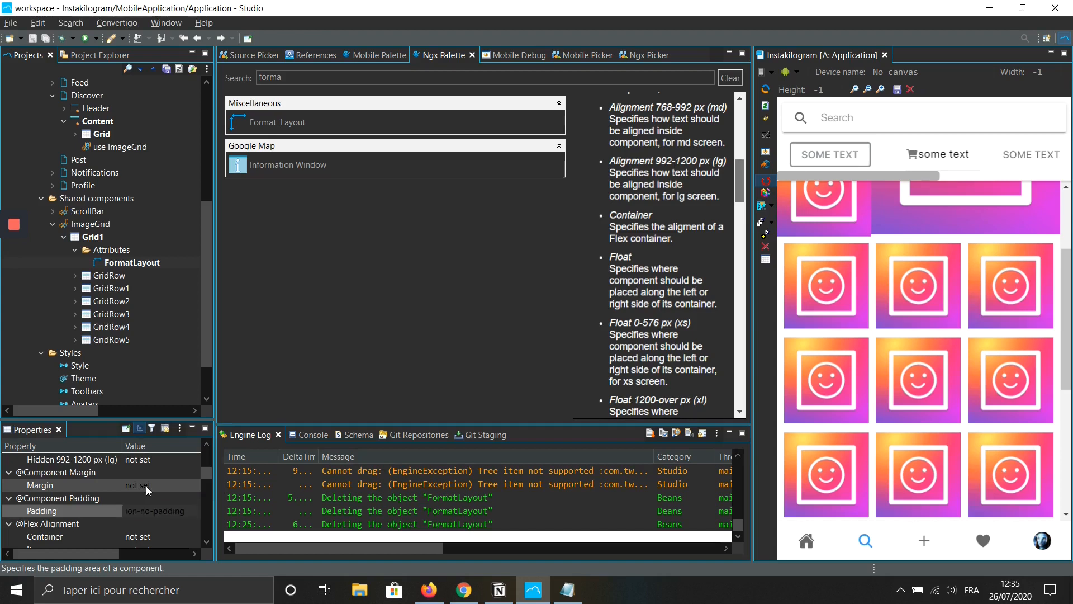
click(132, 263)
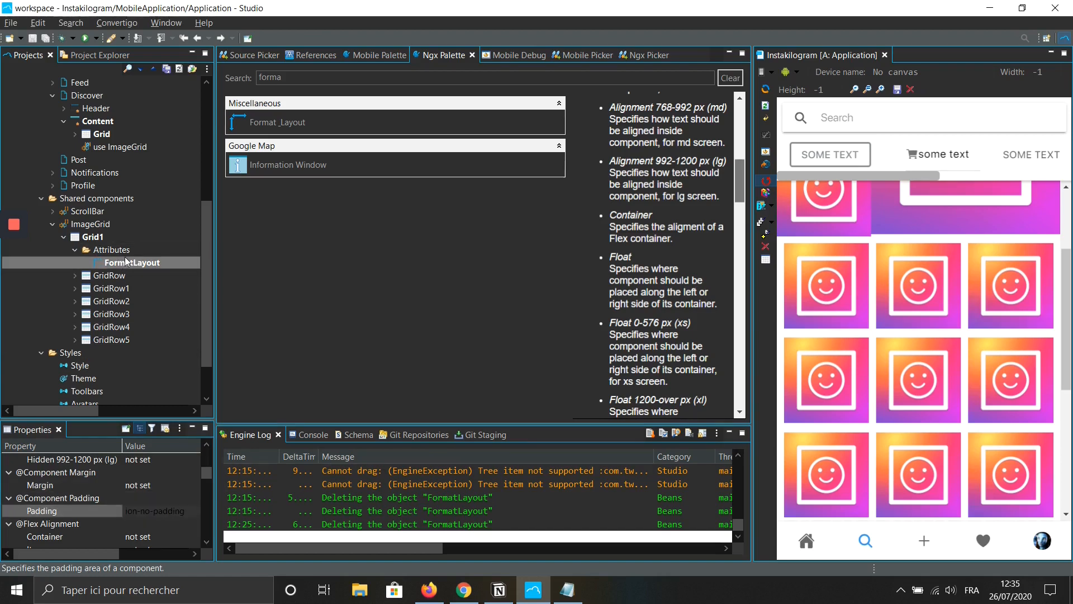
click(111, 301)
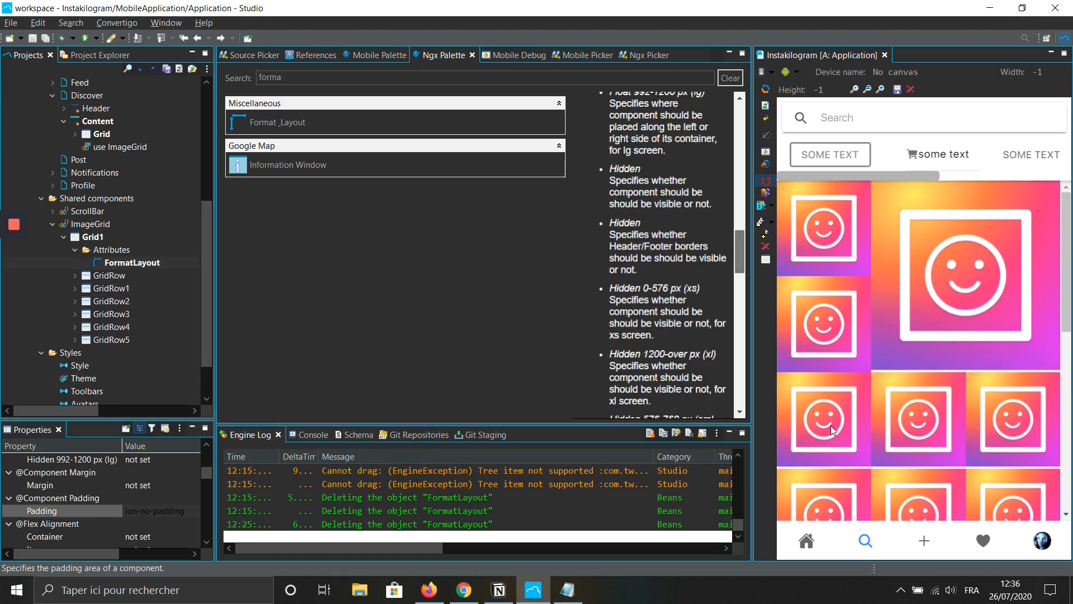
scroll(down, 3)
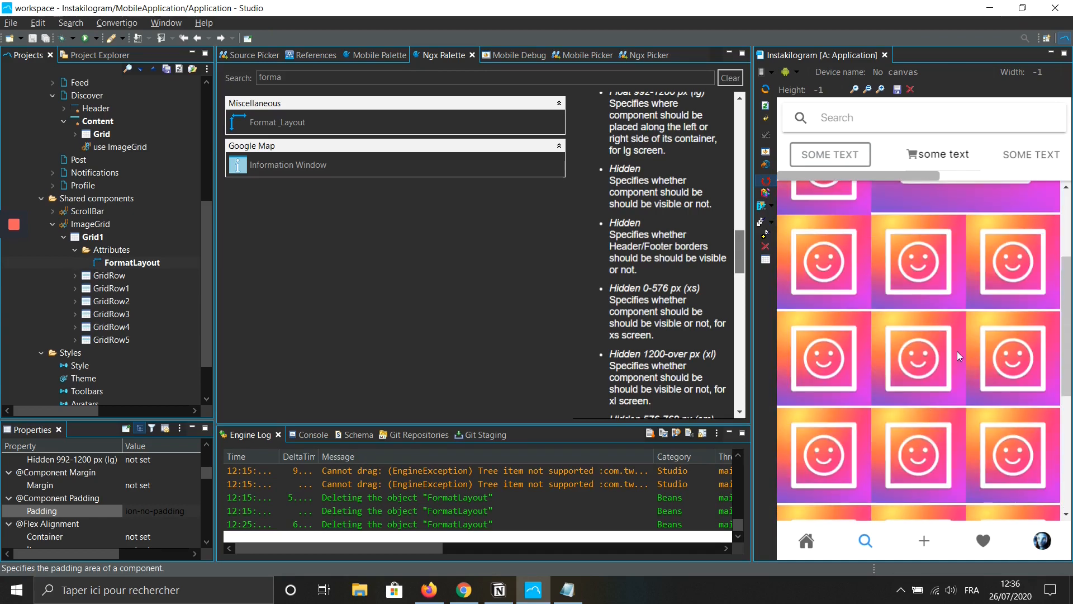
scroll(down, 3)
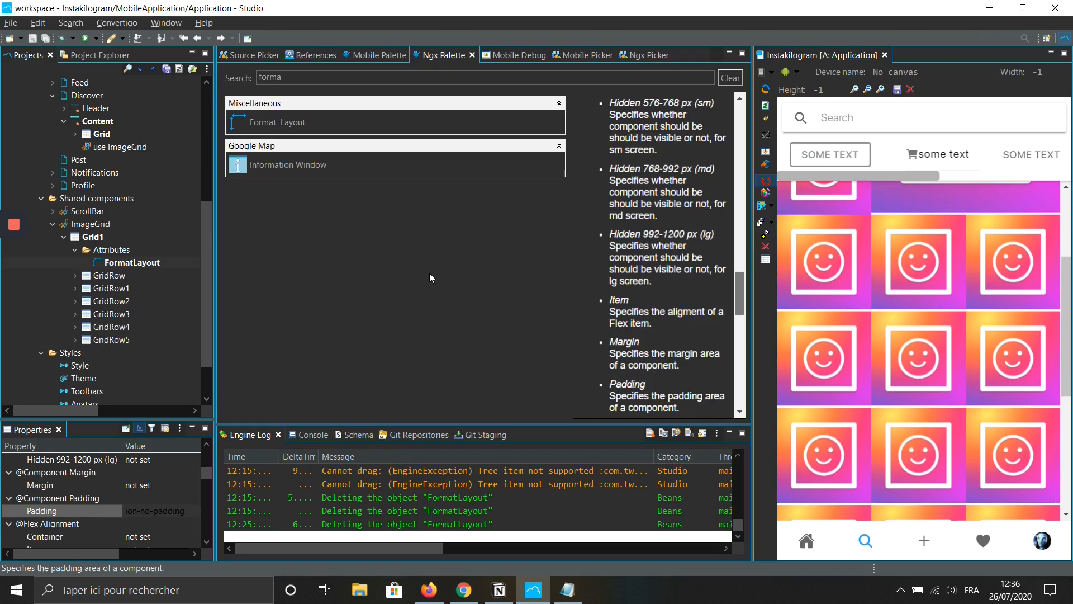
mouse_move(908, 170)
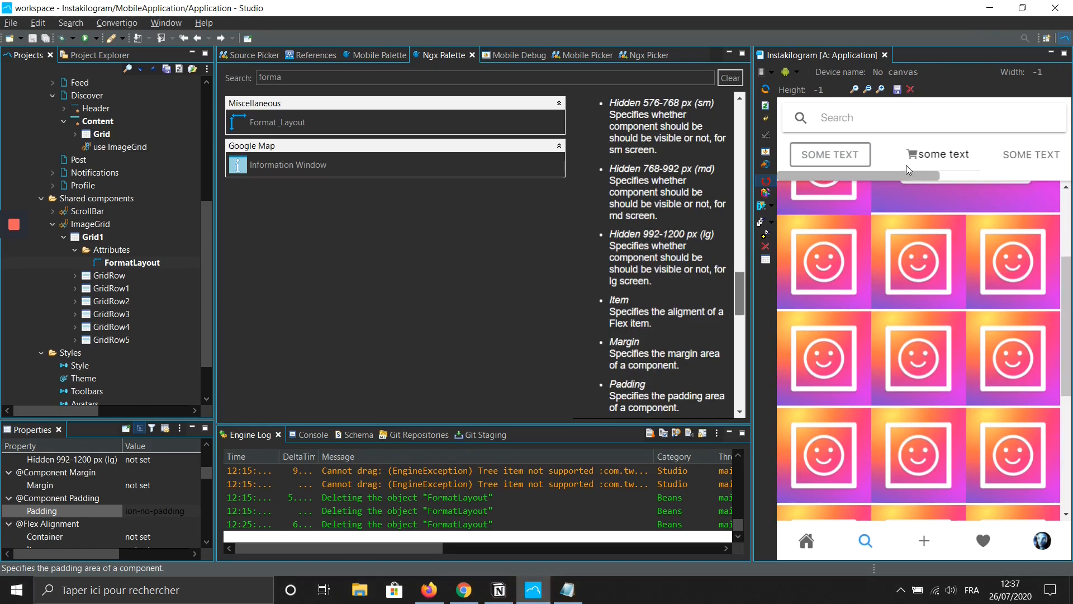
mouse_move(812, 153)
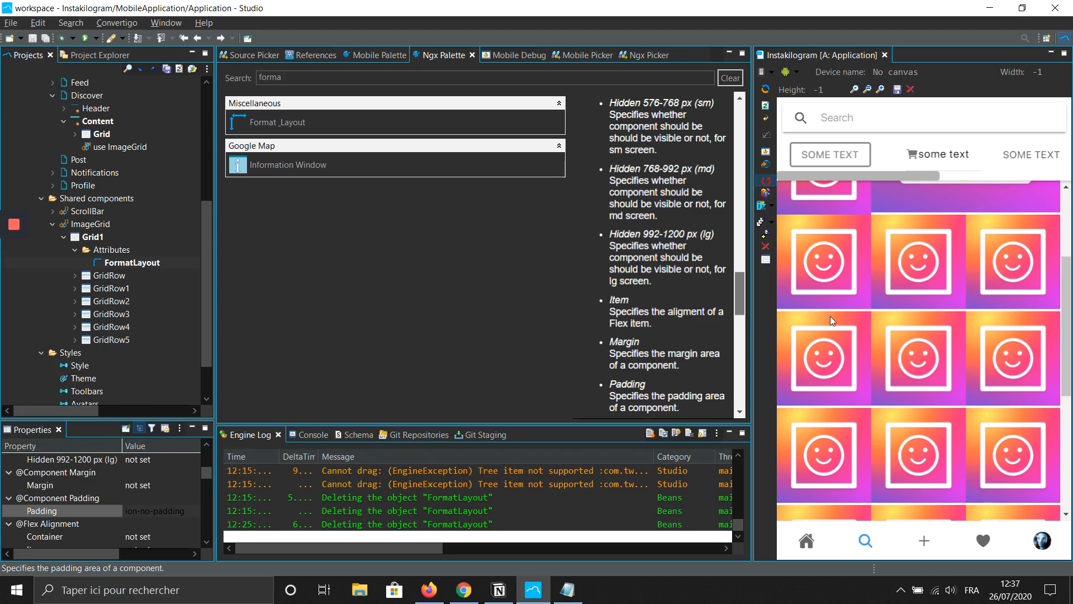
mouse_move(801, 524)
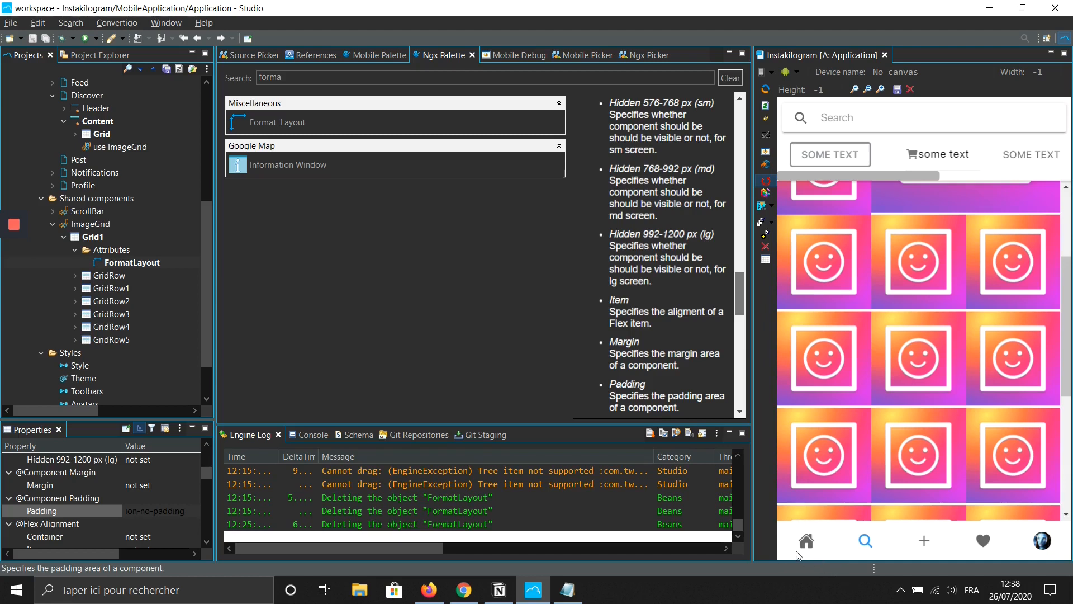
mouse_move(830, 553)
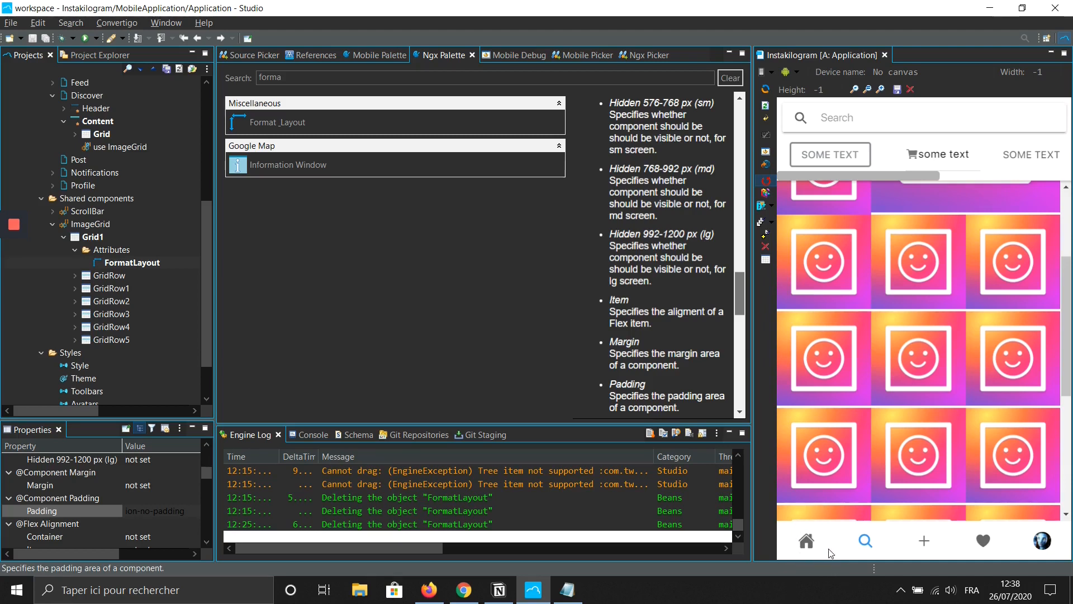